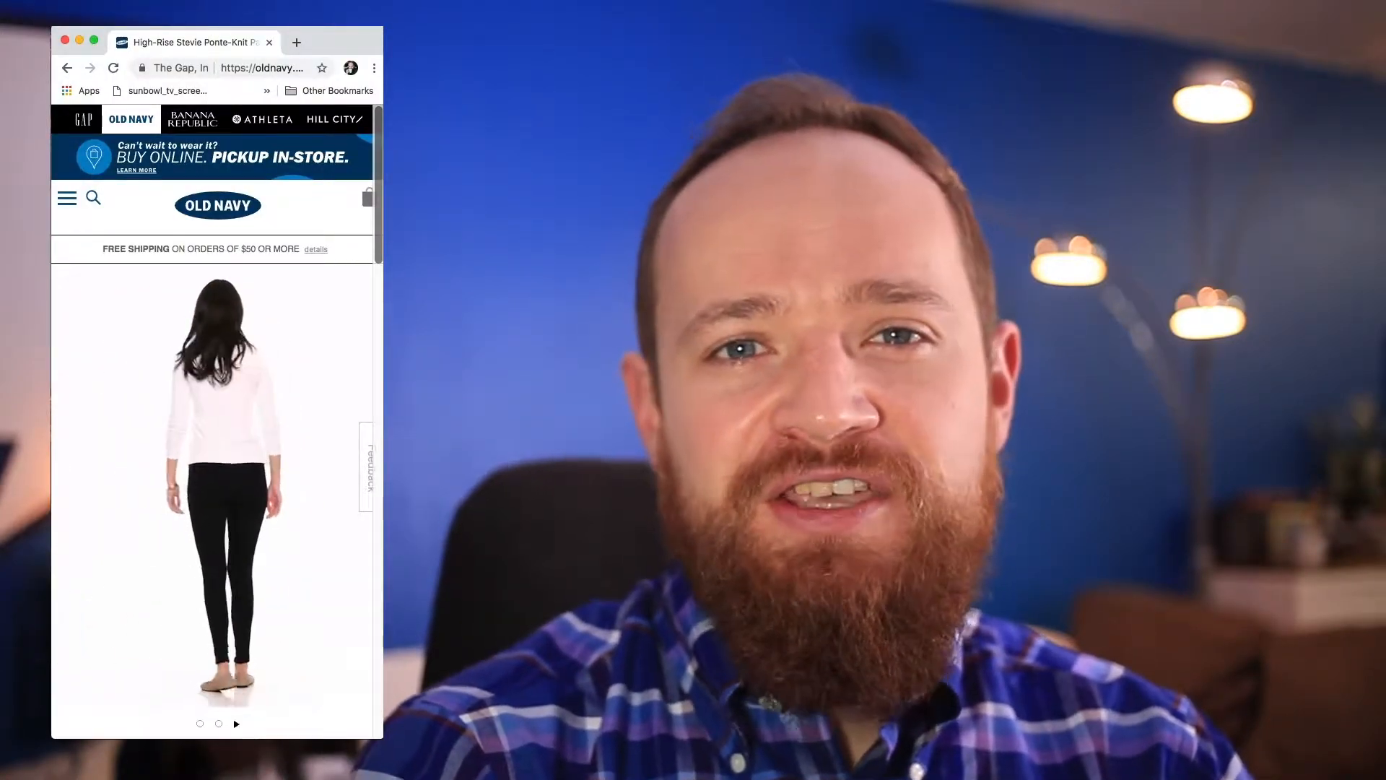
- Browse to the Take 2 folder in Finder and select MVI_4740.MOV in list view
{"action": "left_click", "coordinate": [236, 724]}
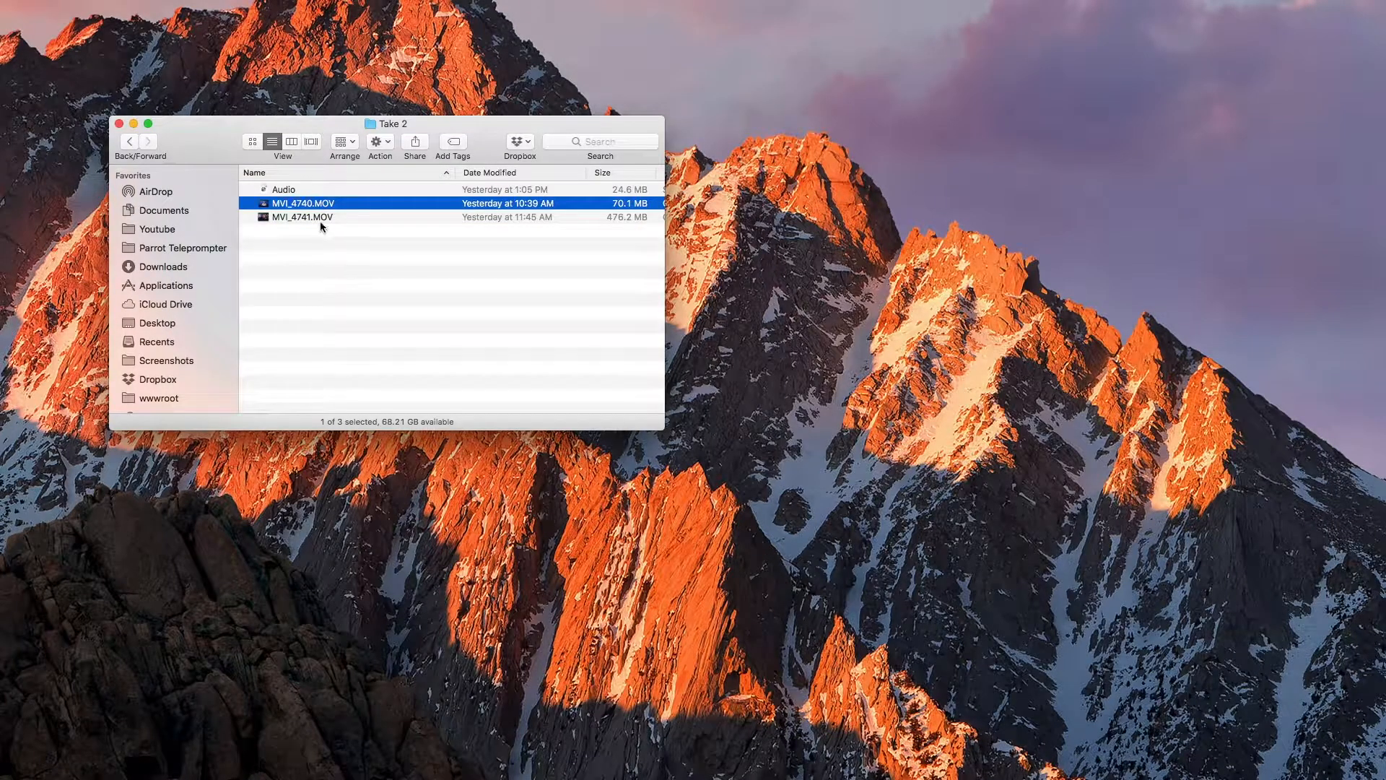
{"action": "left_click", "coordinate": [411, 296]}
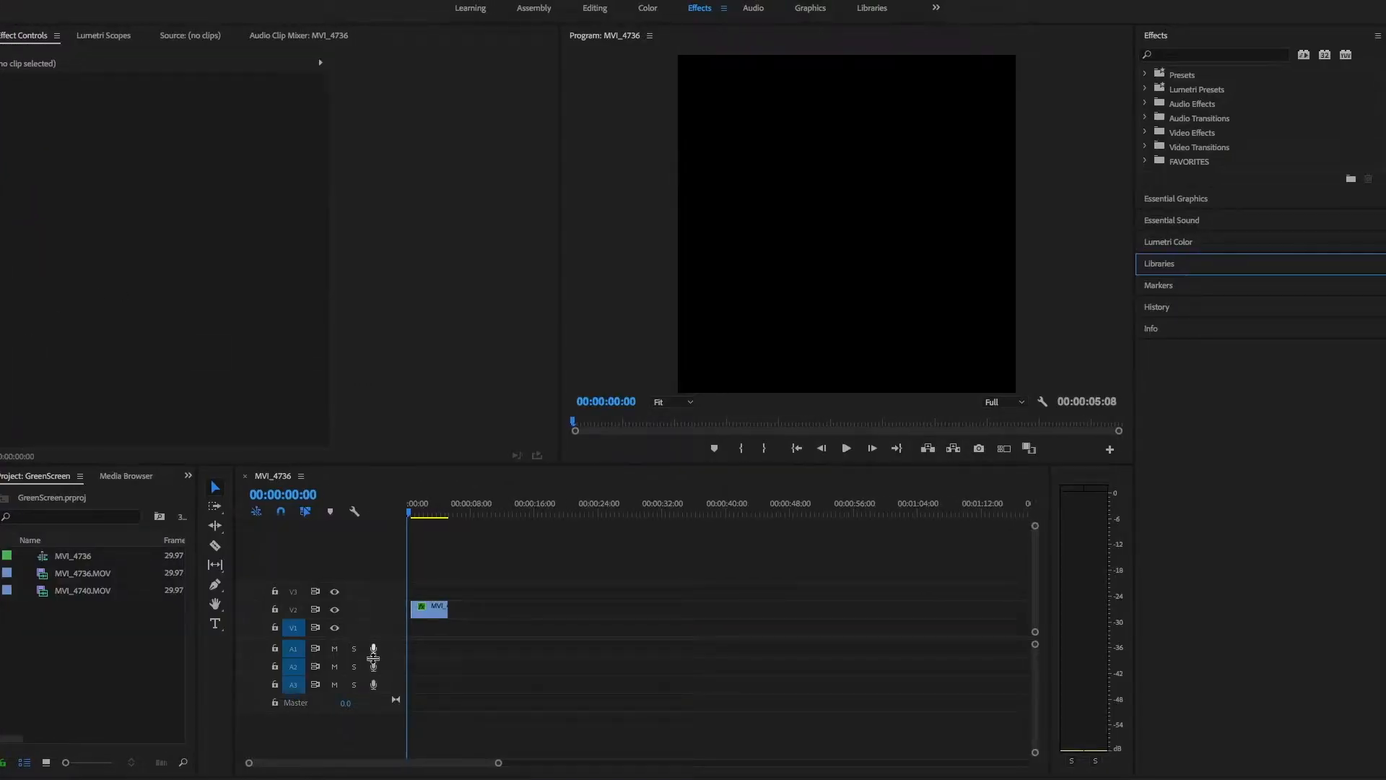
- Select the MVI_4740.MOV clip to show its Ultra Key parameters in Effect Controls
{"action": "left_click", "coordinate": [421, 513]}
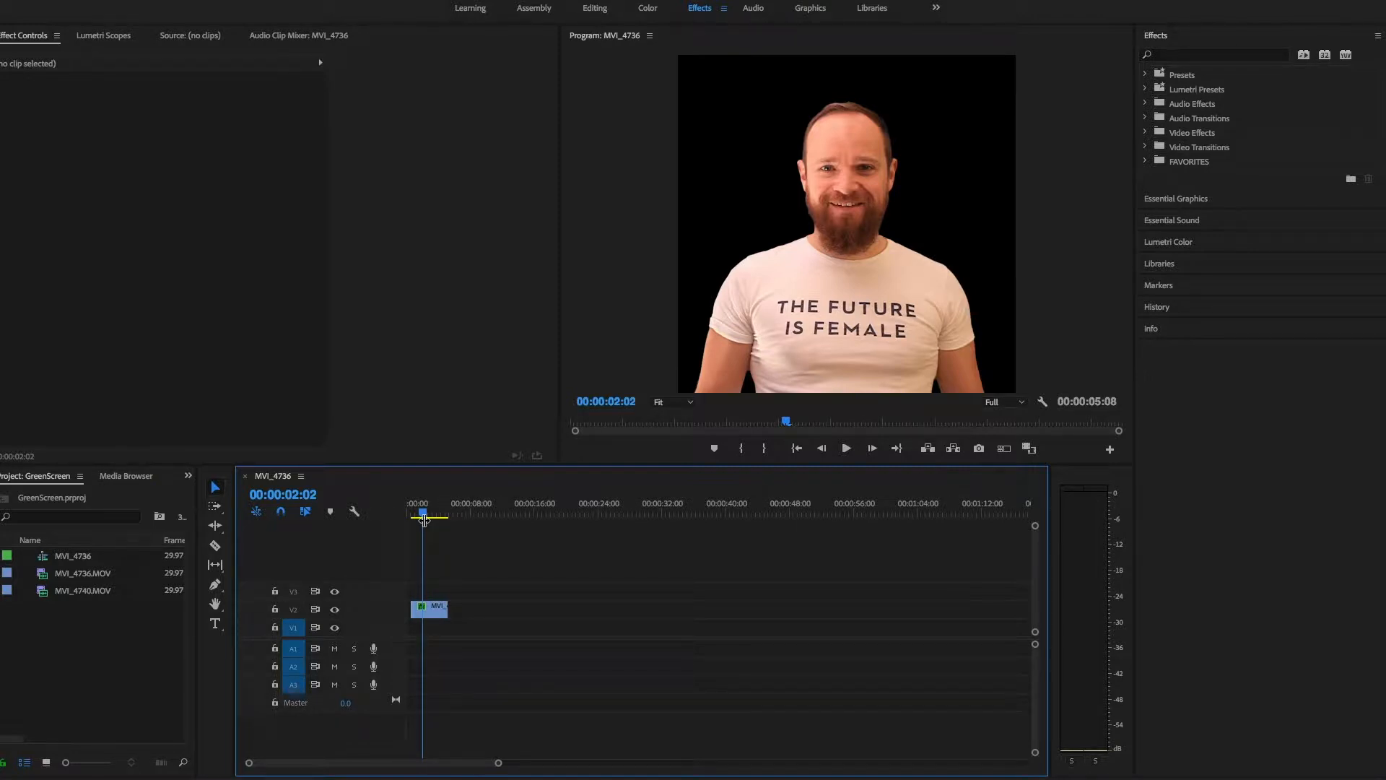
{"action": "left_click", "coordinate": [430, 606]}
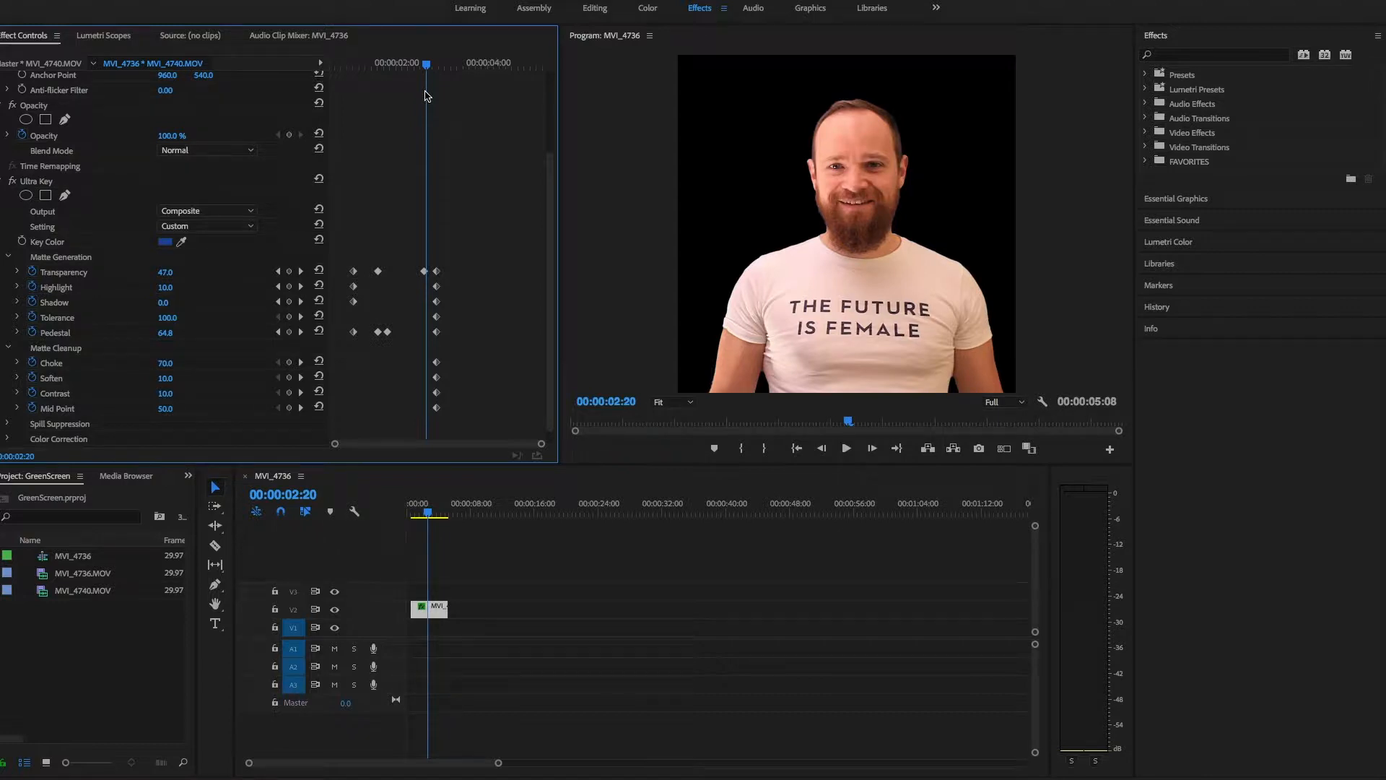
{"action": "mouse_move", "coordinate": [771, 107]}
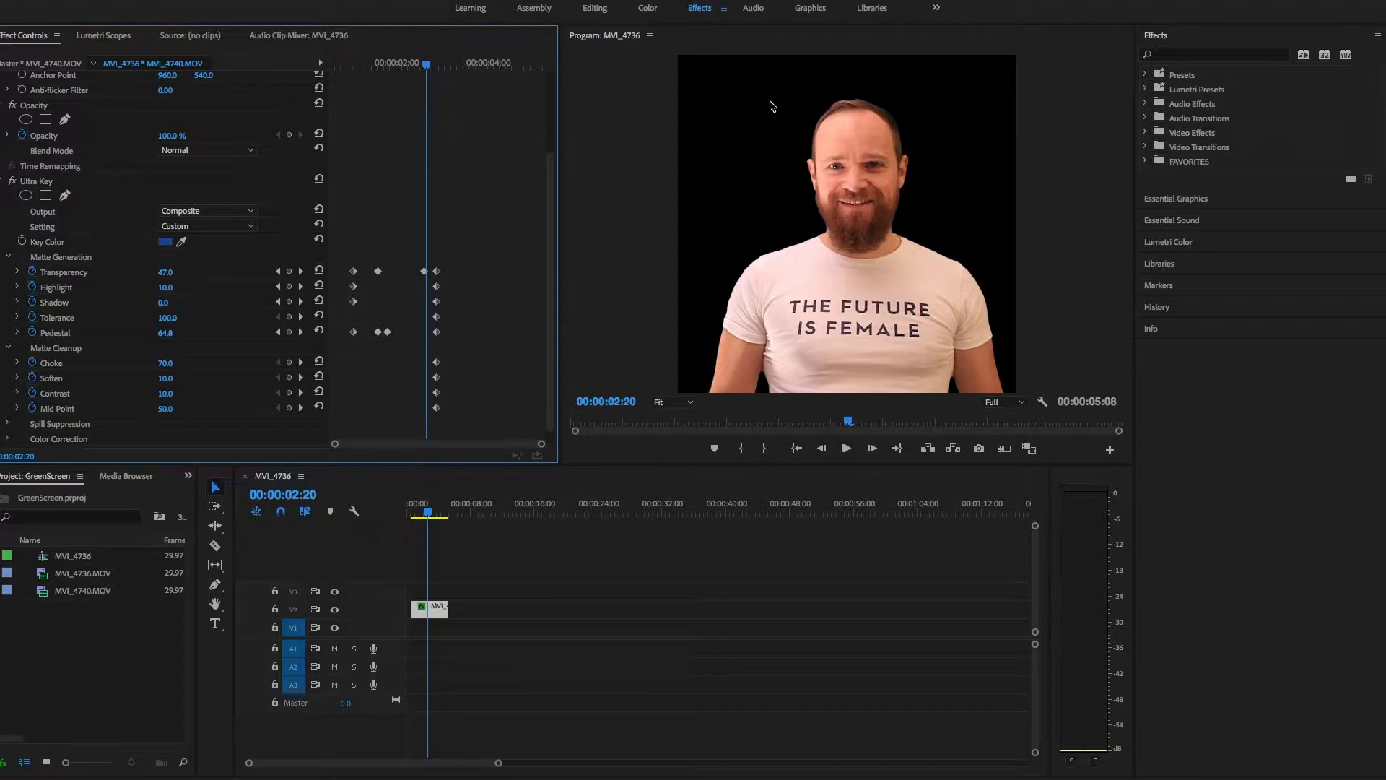
{"action": "mouse_move", "coordinate": [650, 224]}
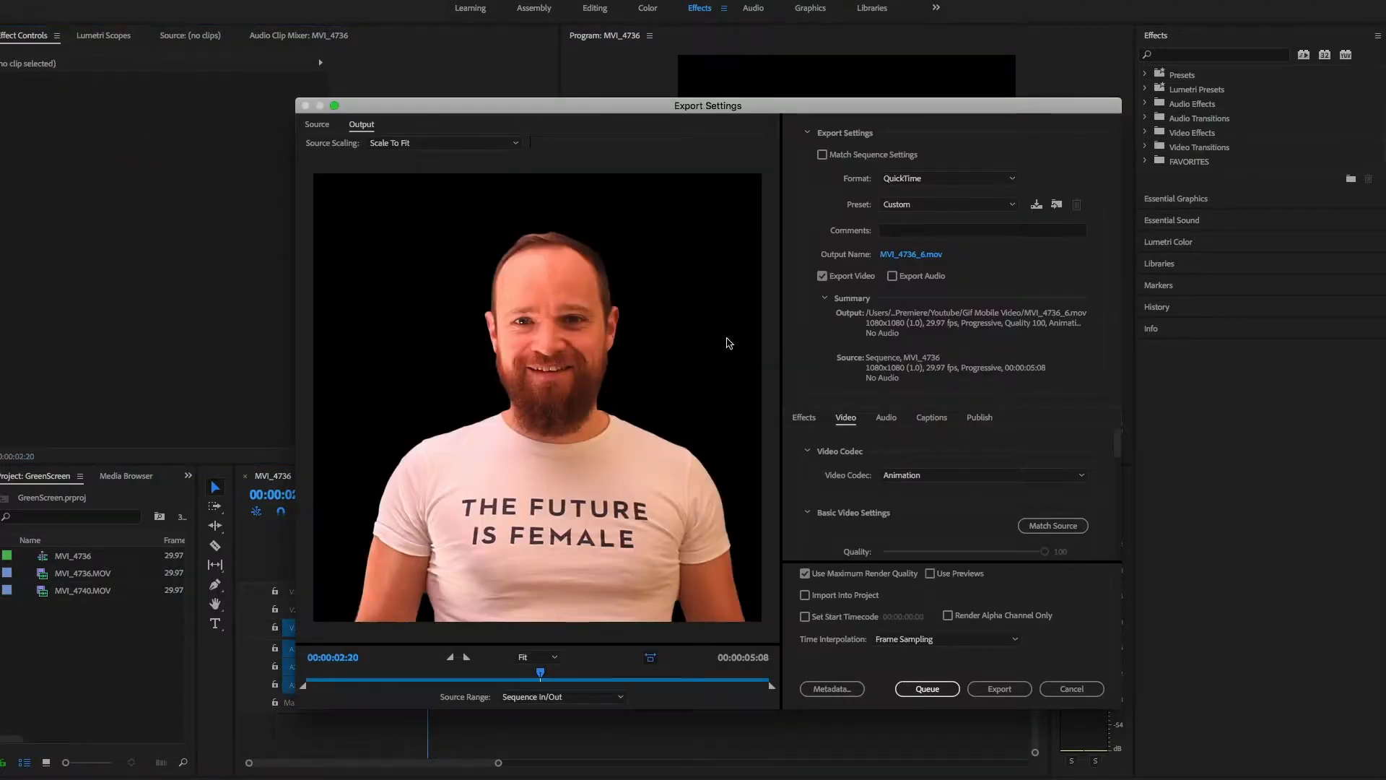
{"action": "mouse_move", "coordinate": [917, 200]}
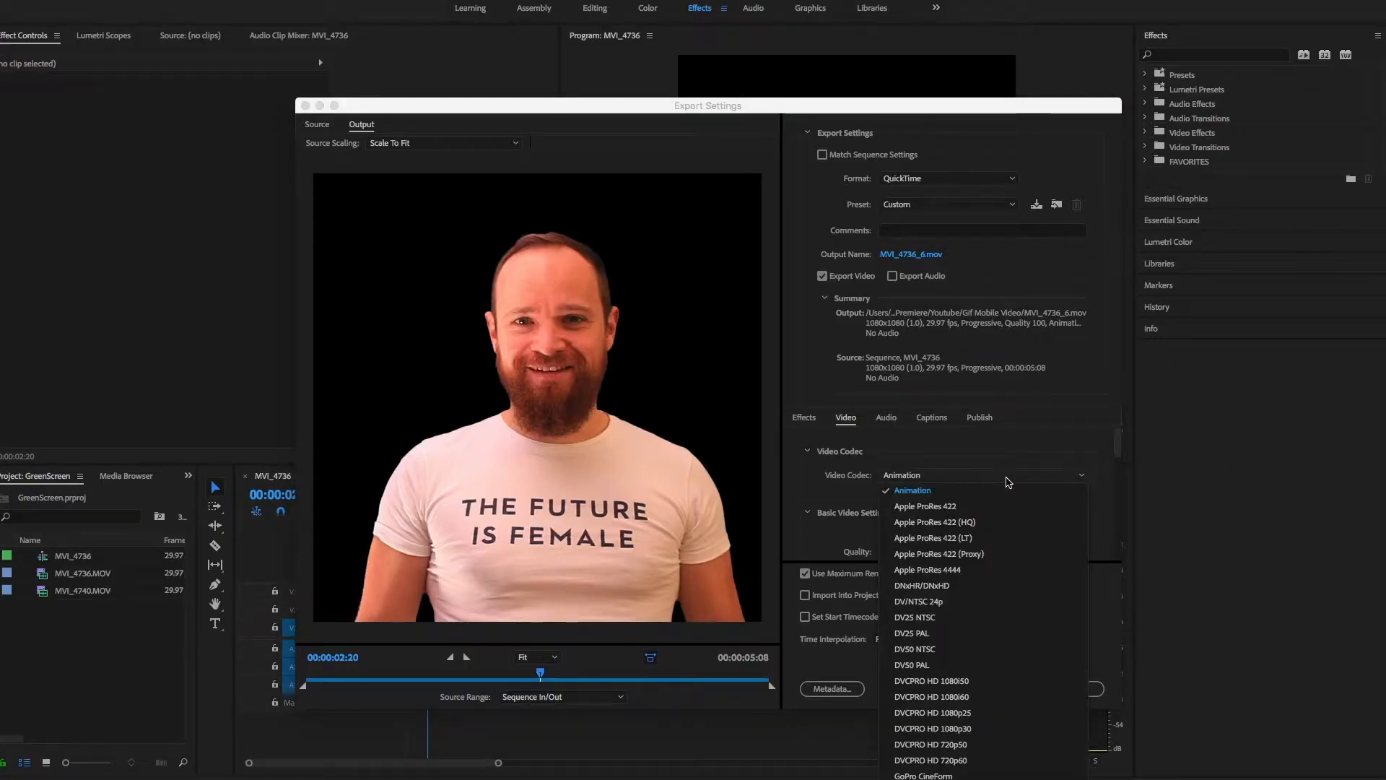
- Keep Animation as the QuickTime video codec in the export settings
{"action": "left_click", "coordinate": [913, 489]}
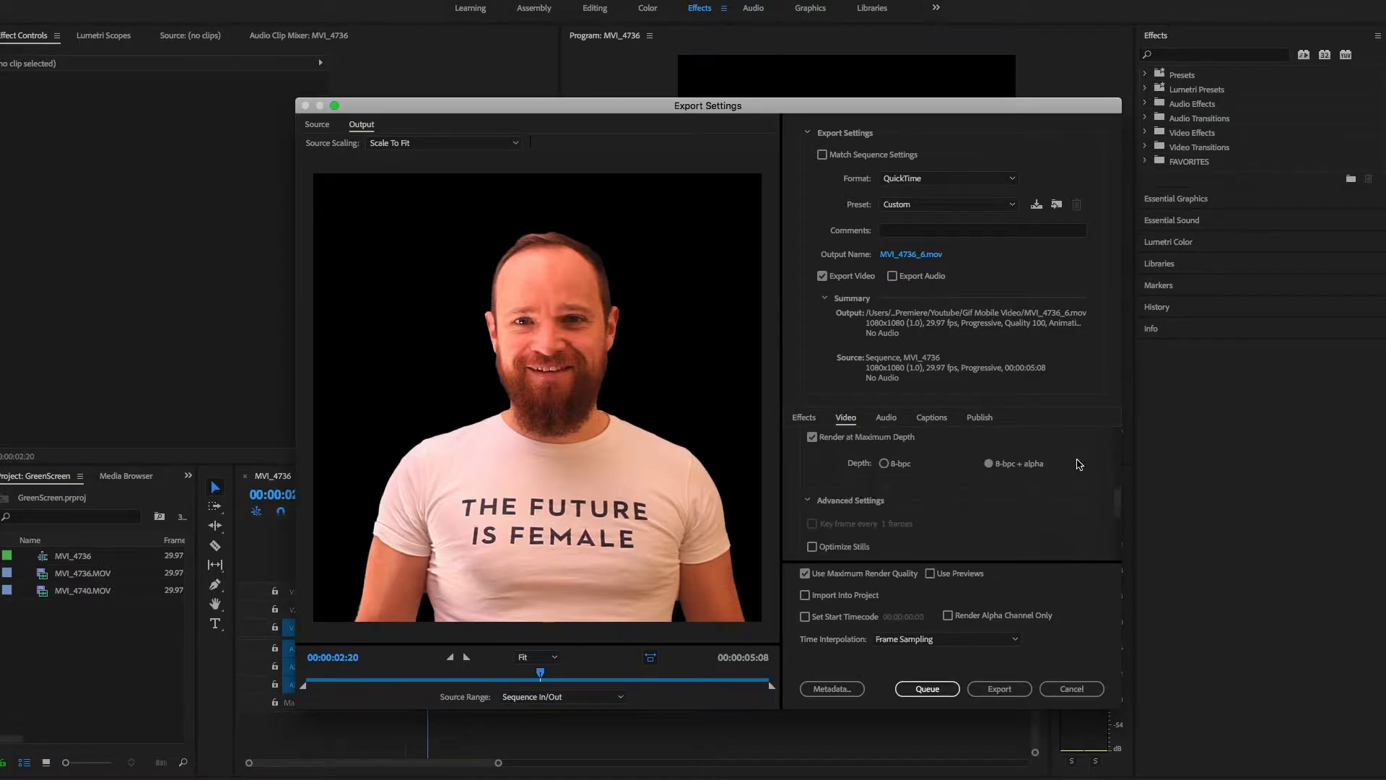
{"action": "mouse_move", "coordinate": [995, 473]}
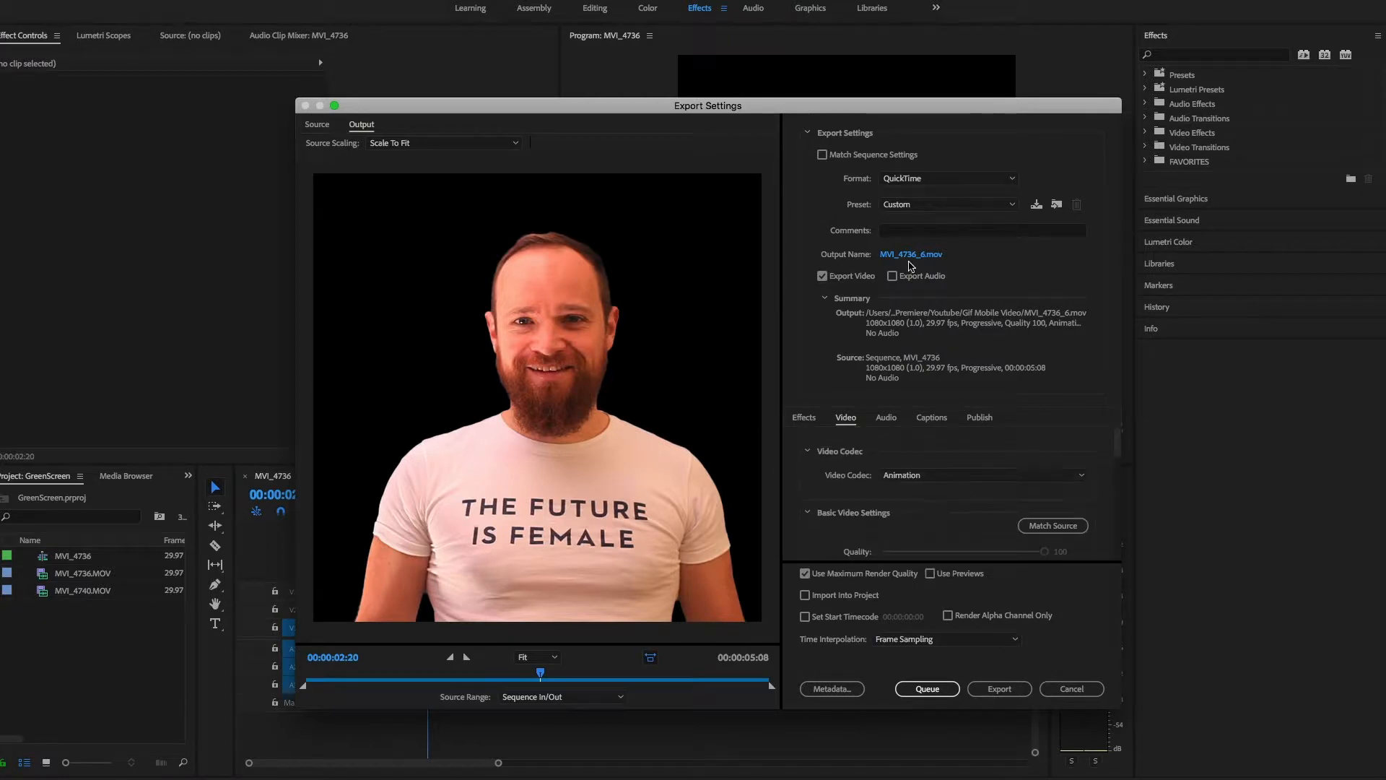
{"action": "mouse_move", "coordinate": [893, 275]}
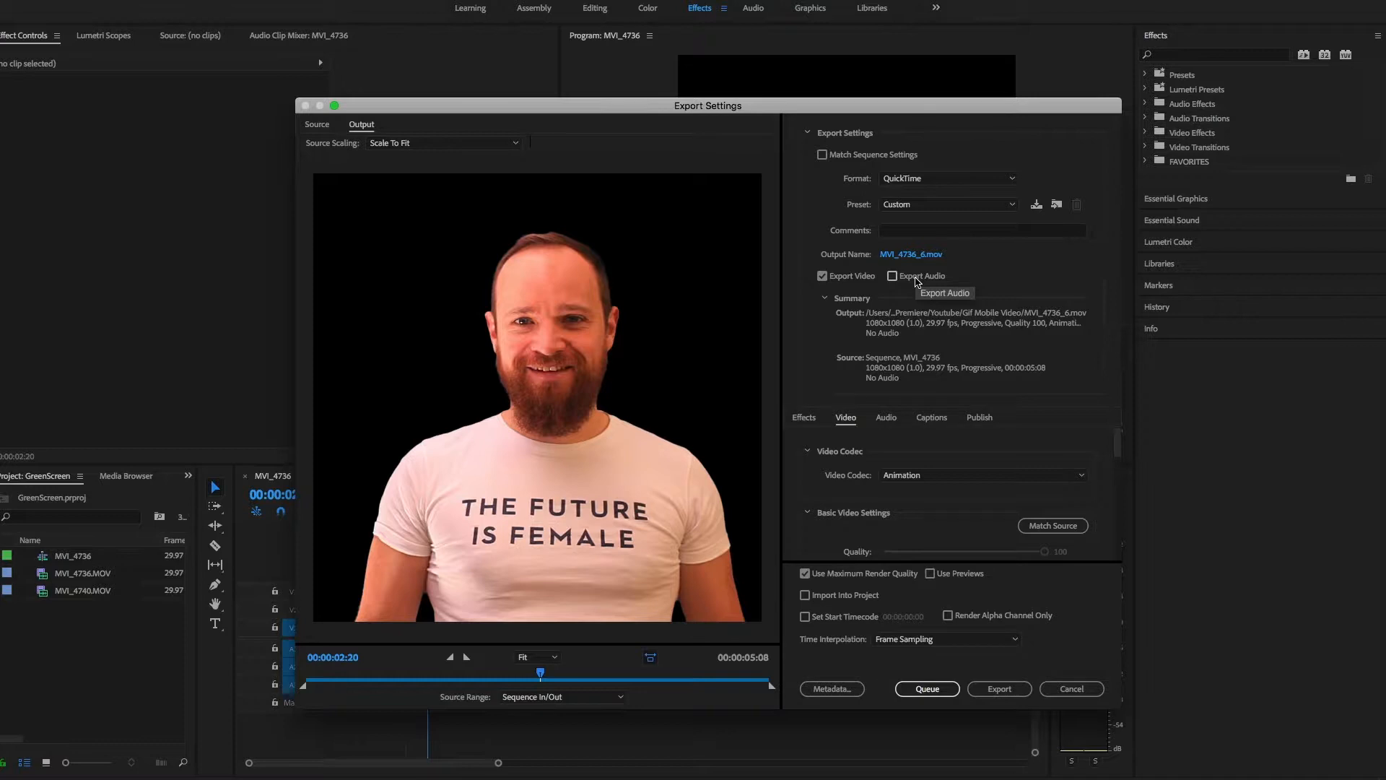
{"action": "mouse_move", "coordinate": [917, 281]}
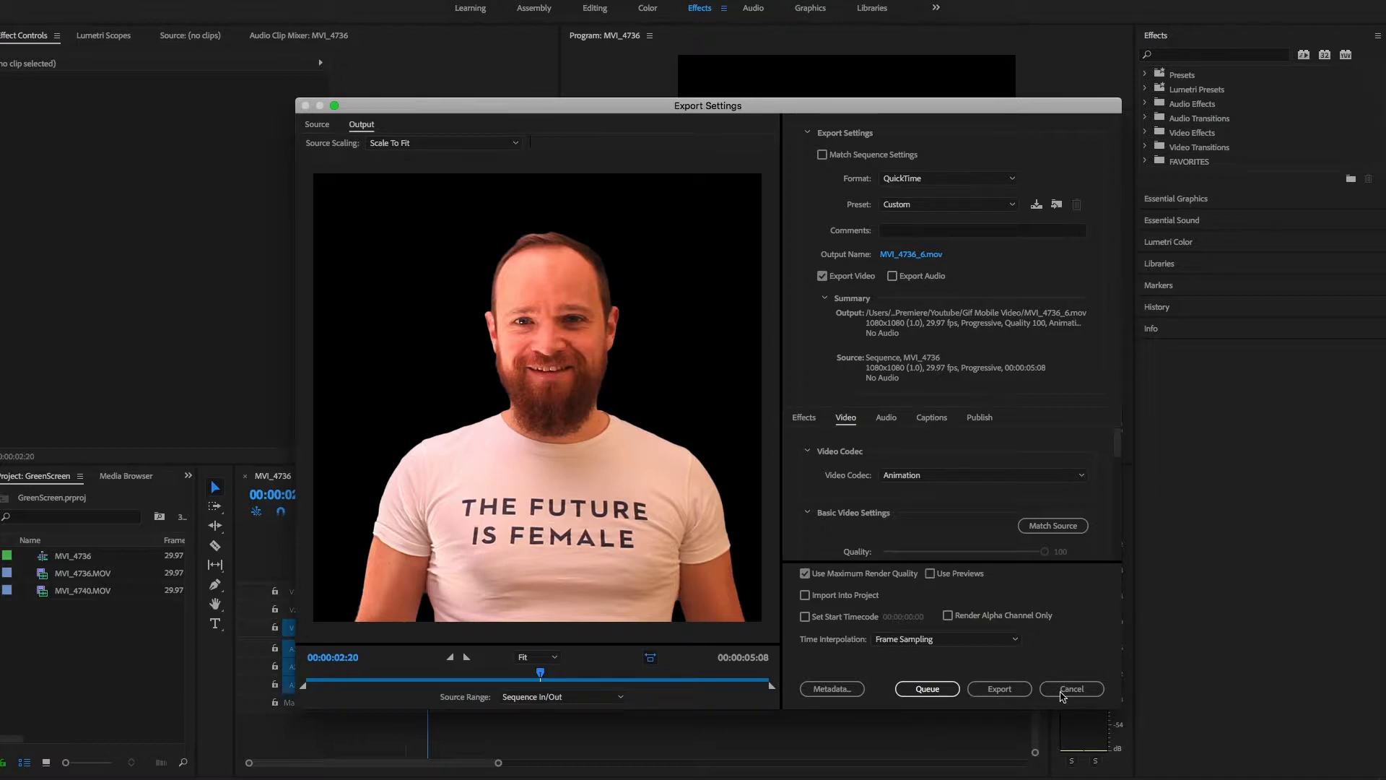
{"action": "mouse_move", "coordinate": [1016, 542]}
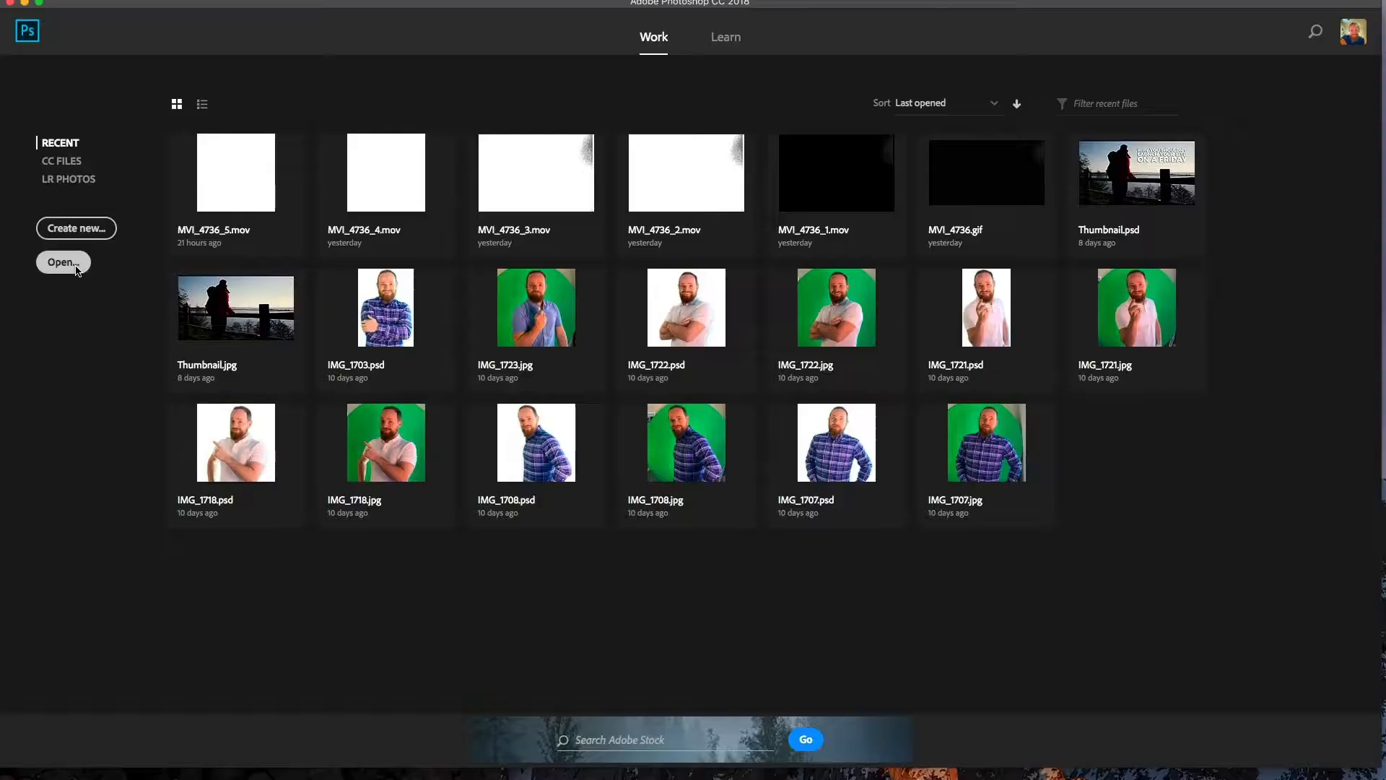
- Open MVI_4736_5.mov from the Youtube folder through the start screen's Open dialog
{"action": "left_click", "coordinate": [63, 261]}
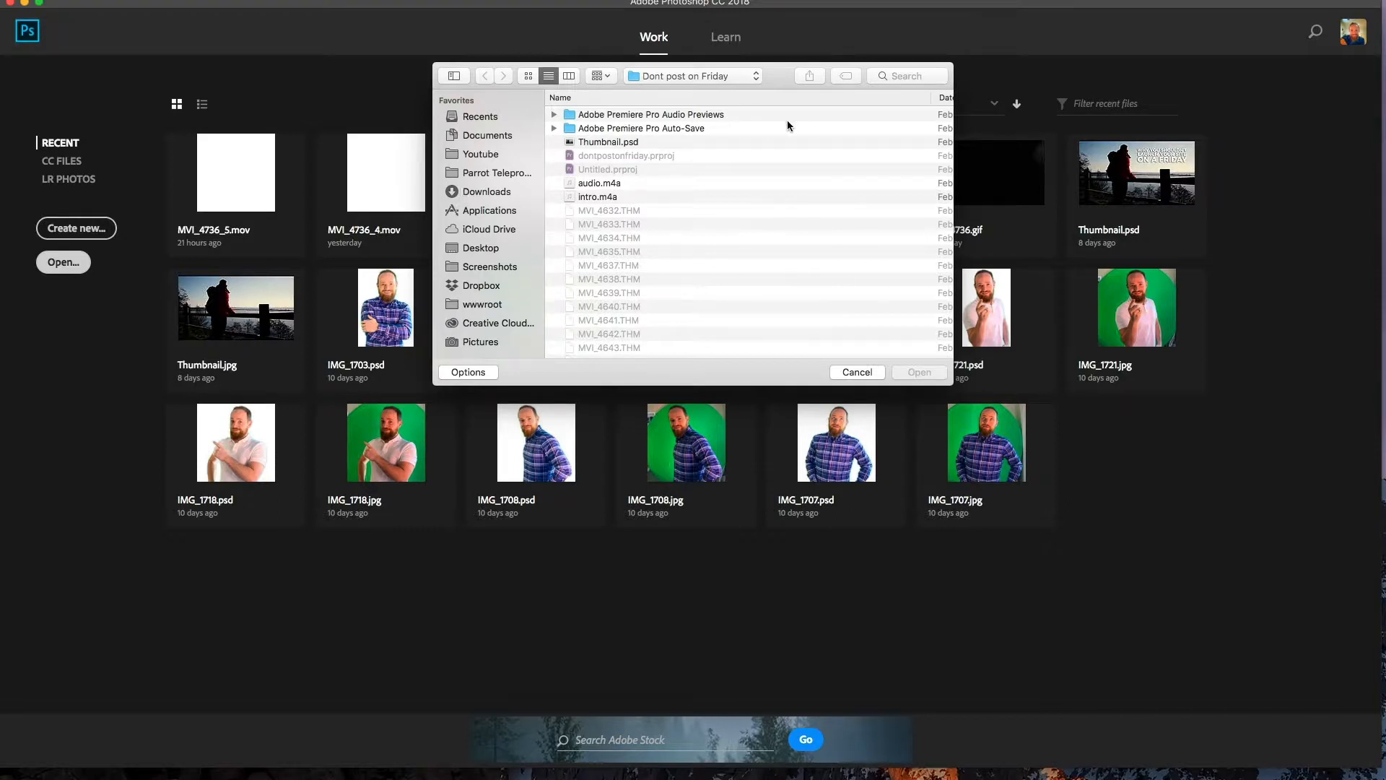
{"action": "left_click", "coordinate": [478, 154]}
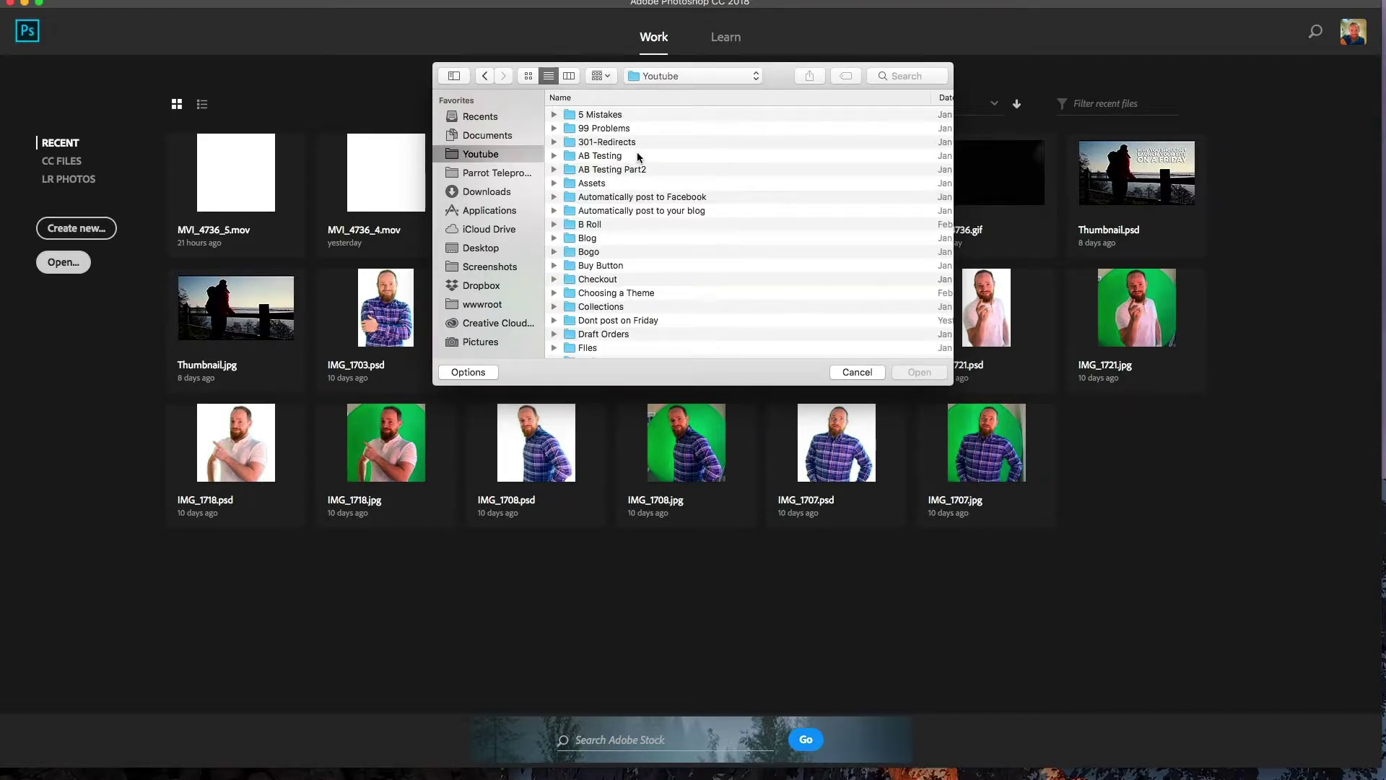
{"action": "scroll", "scroll_direction": "down", "scroll_amount": 3}
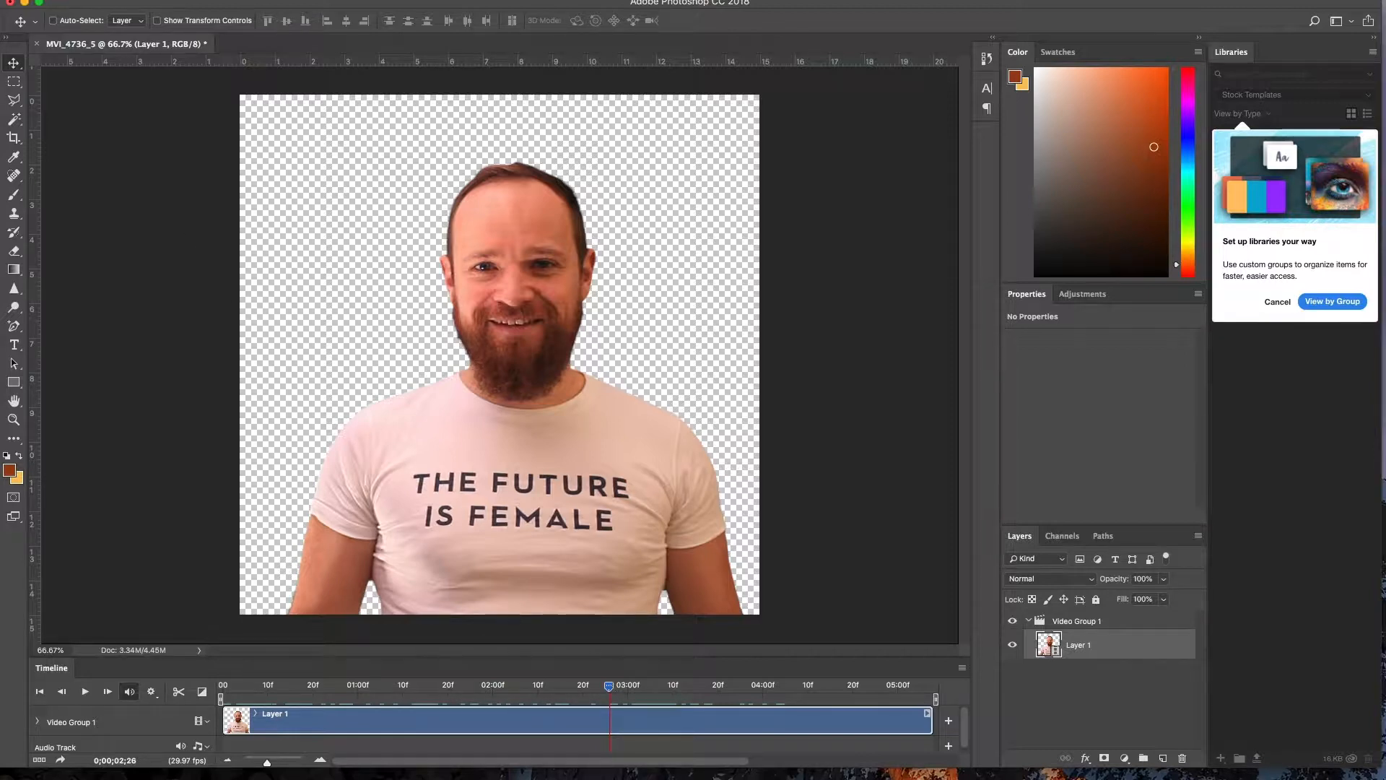
- Resize the canvas to 380 pixels, convert the video layer to a smart object, and open Save for Web
{"action": "left_click", "coordinate": [14, 400]}
{"action": "type", "text": "380"}
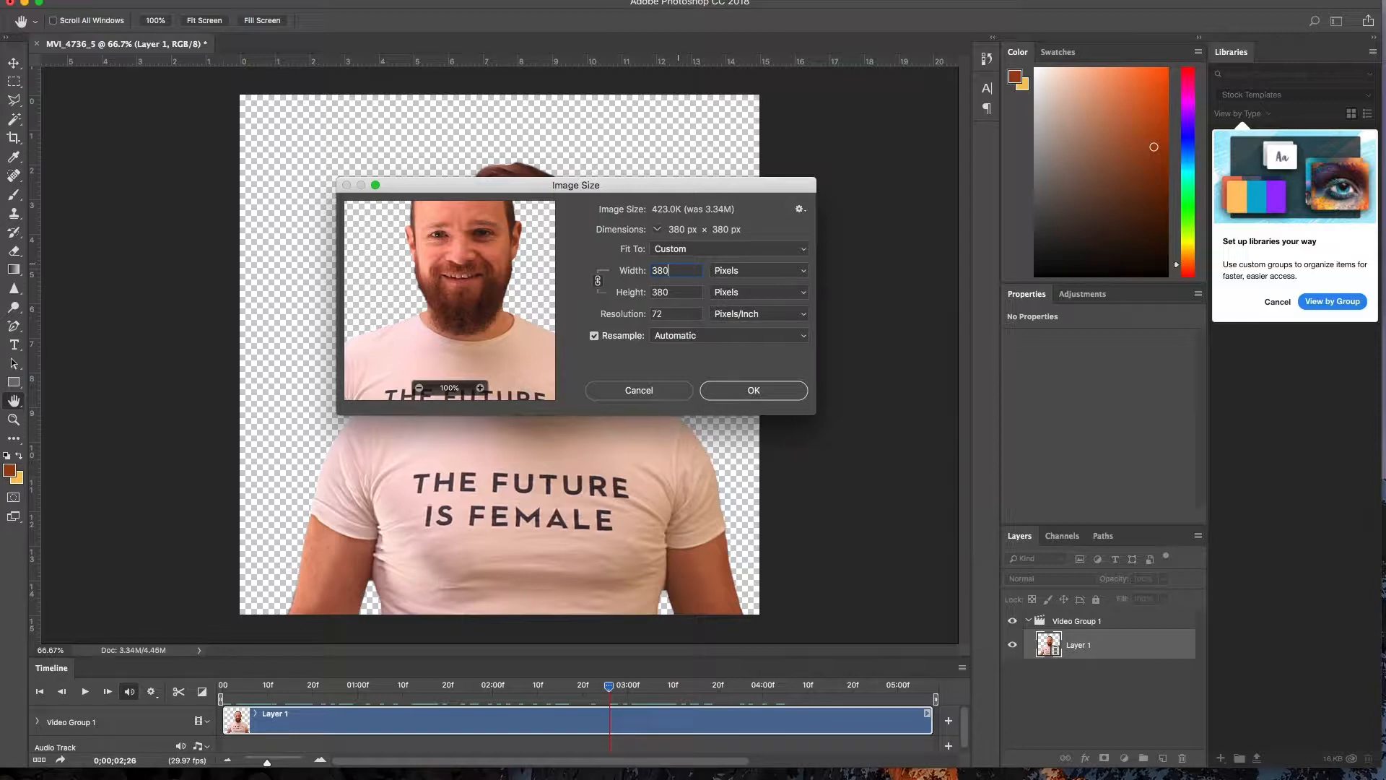
{"action": "left_click", "coordinate": [752, 390]}
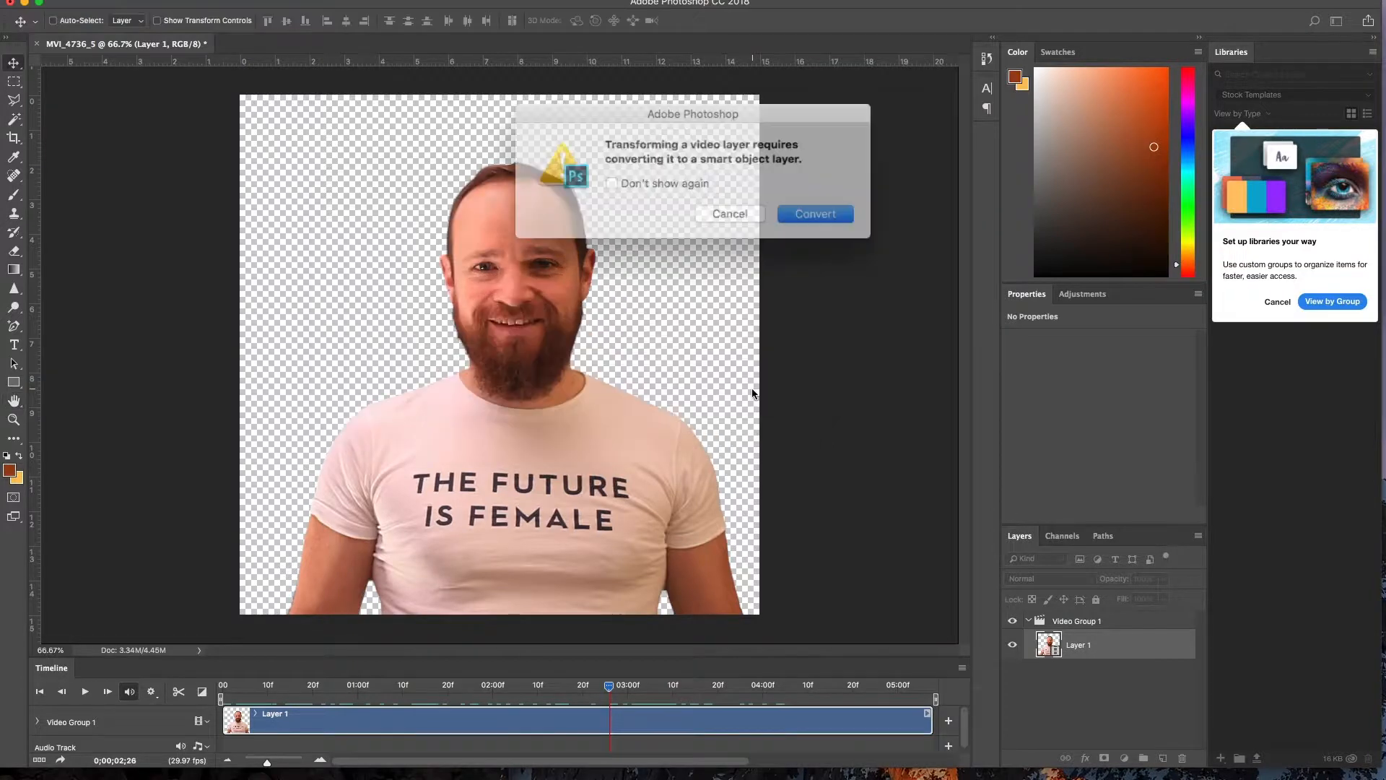
{"action": "left_click", "coordinate": [813, 213]}
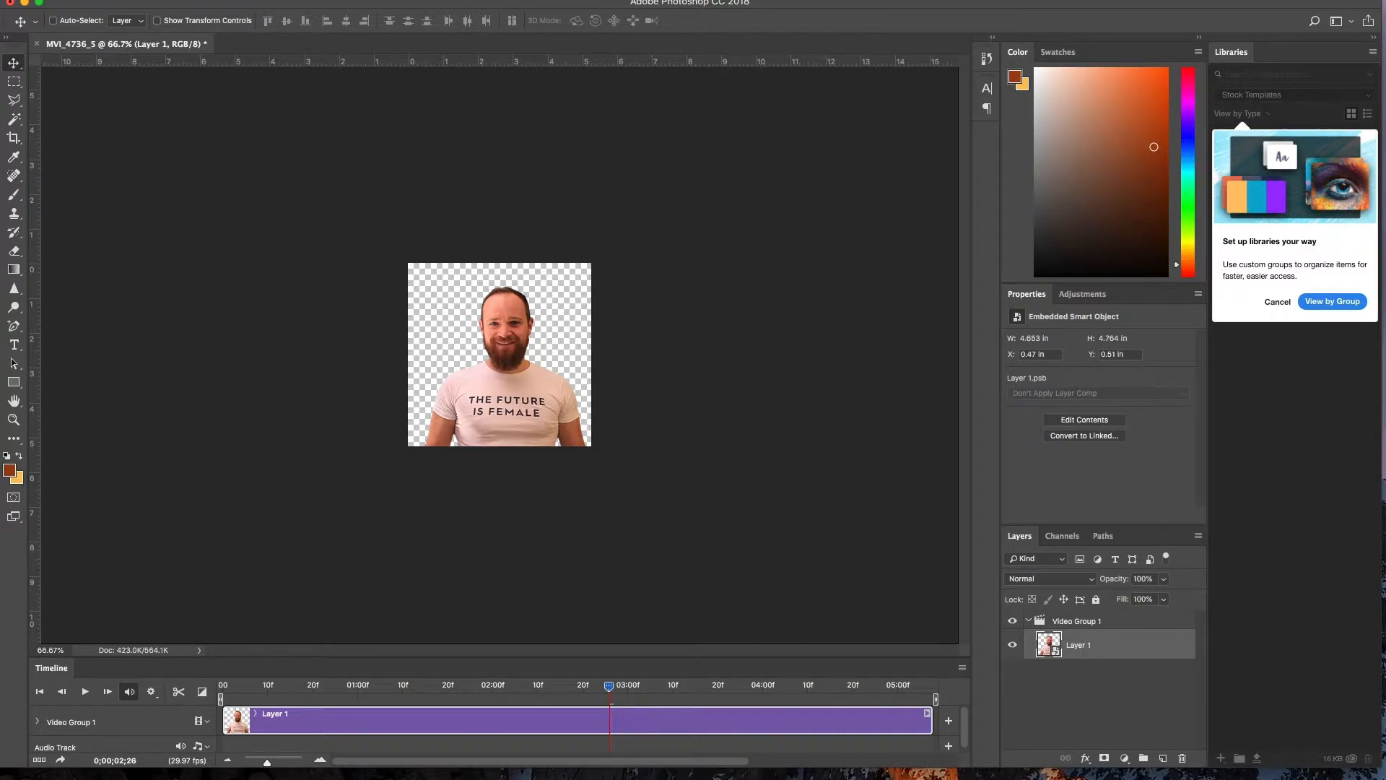
{"action": "key", "text": "cmd+option+shift+s"}
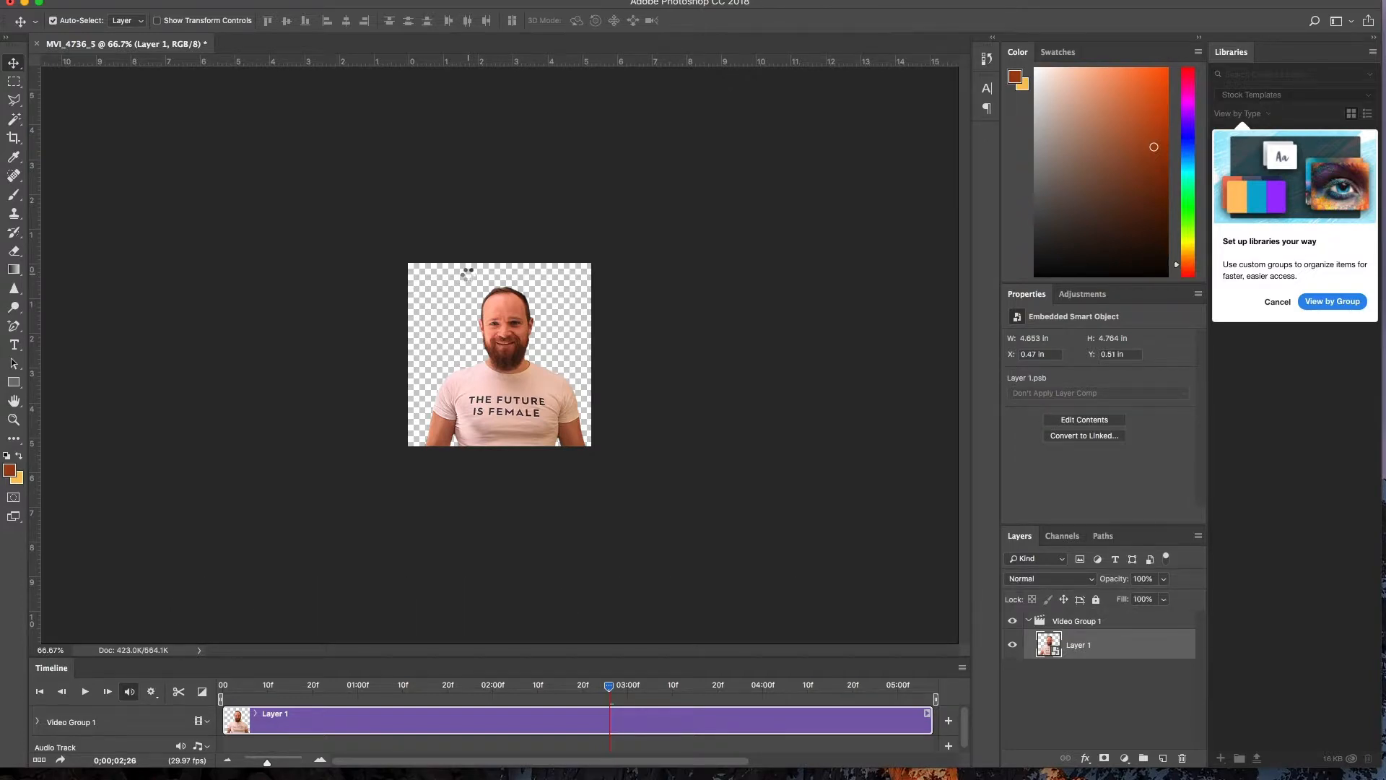
{"action": "mouse_move", "coordinate": [469, 278]}
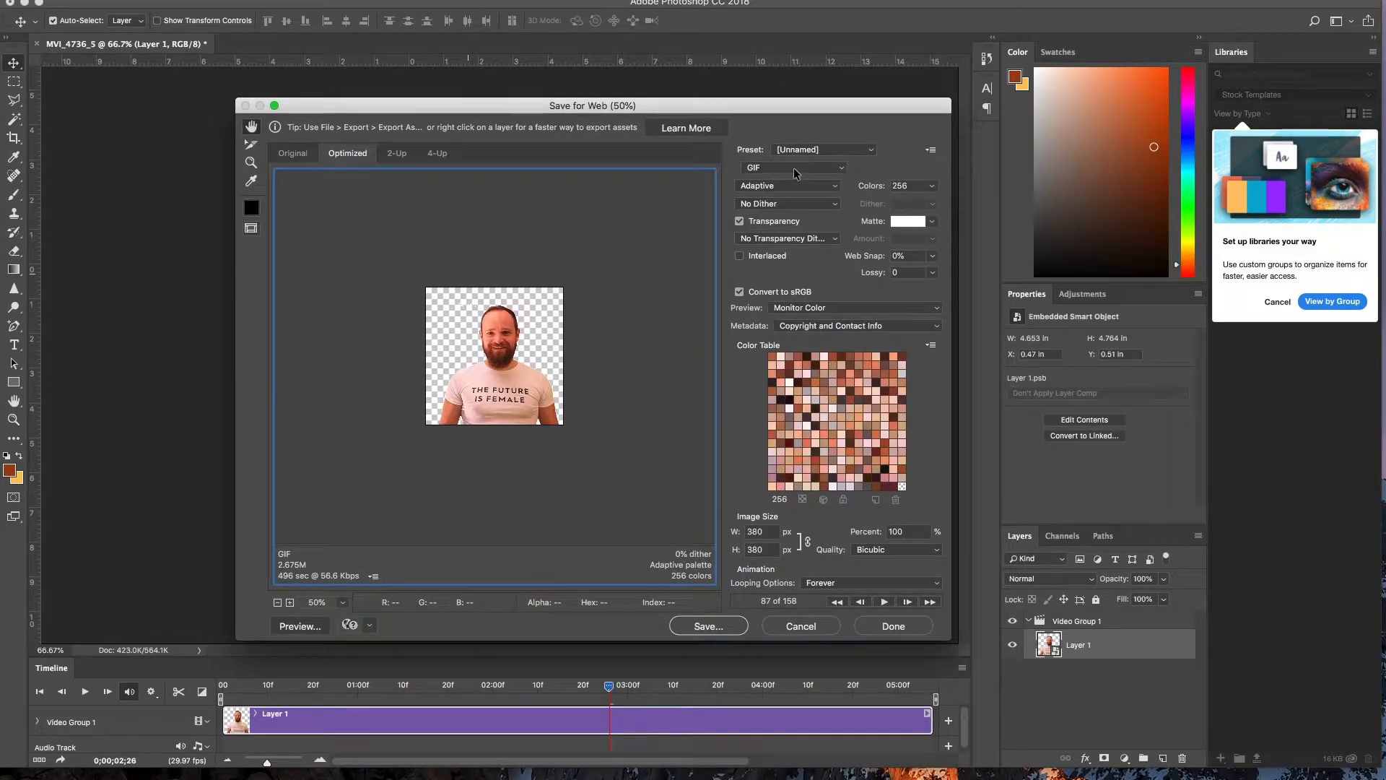
- Confirm GIF format and Adaptive palette in Save for Web, then cancel the dialog
{"action": "left_click", "coordinate": [787, 167]}
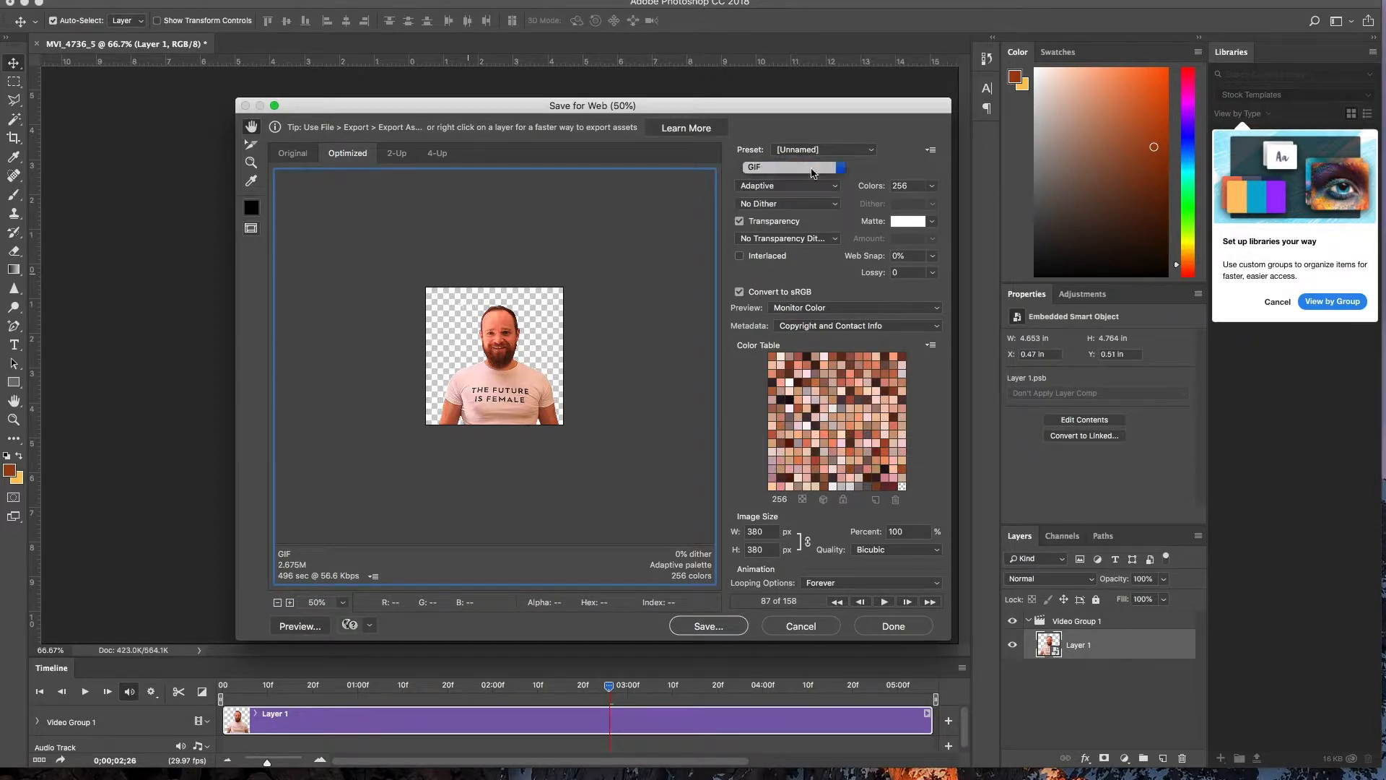
{"action": "left_click", "coordinate": [785, 186]}
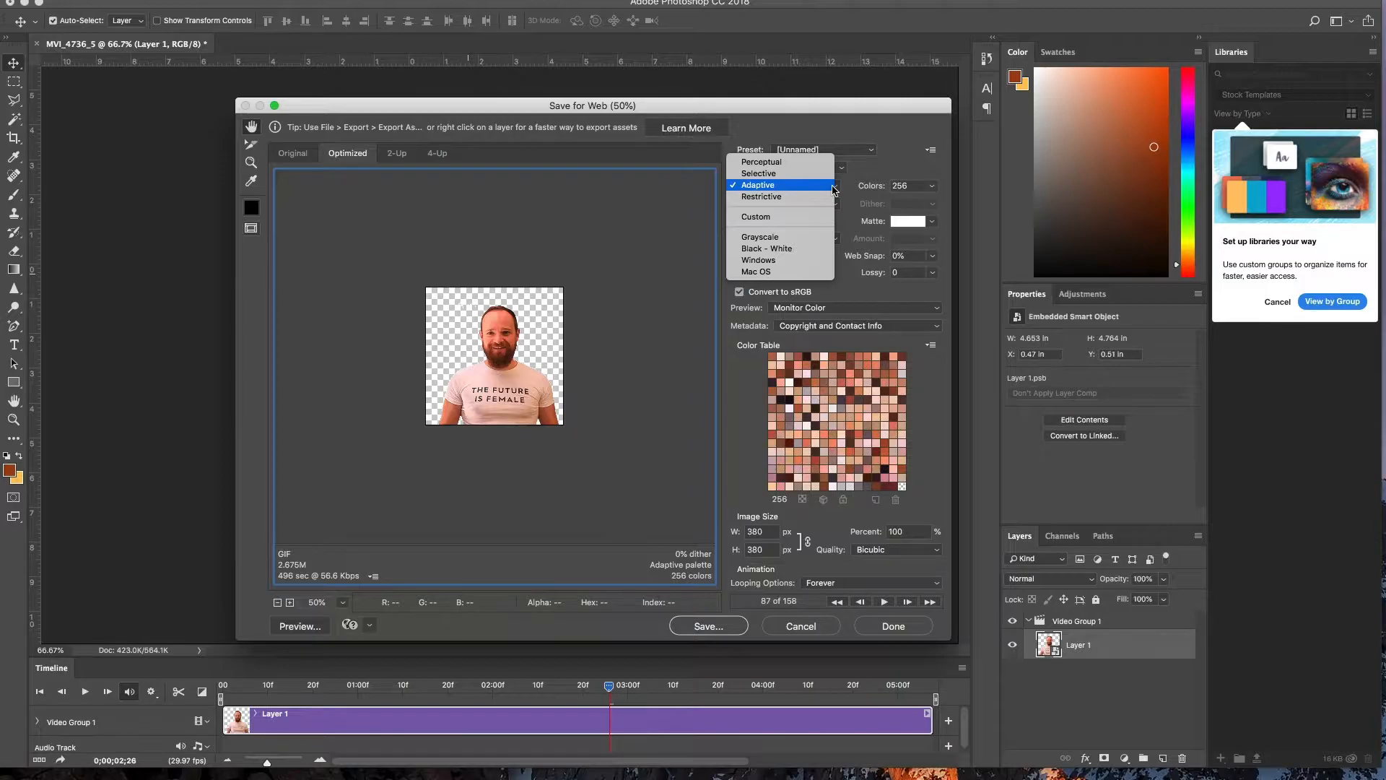
{"action": "left_click", "coordinate": [757, 185]}
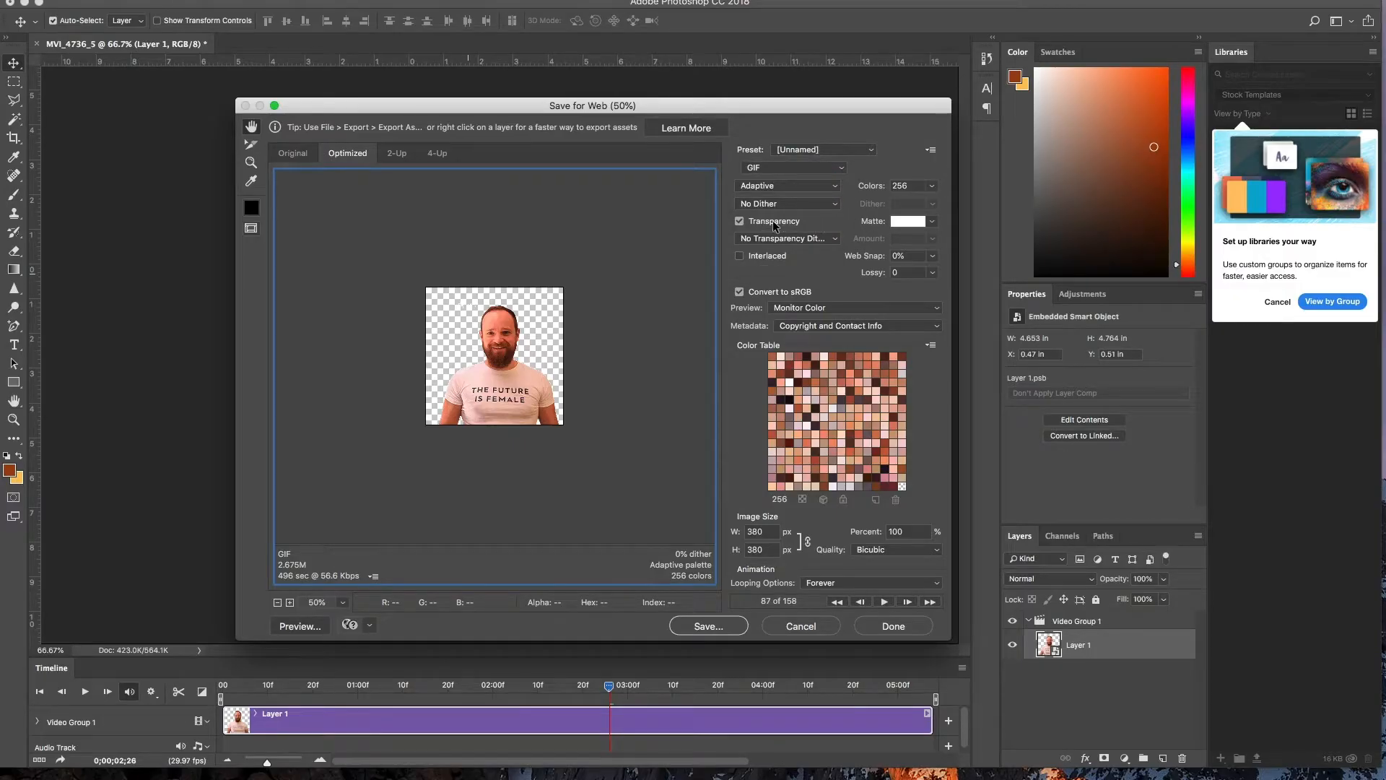
{"action": "mouse_move", "coordinate": [740, 221]}
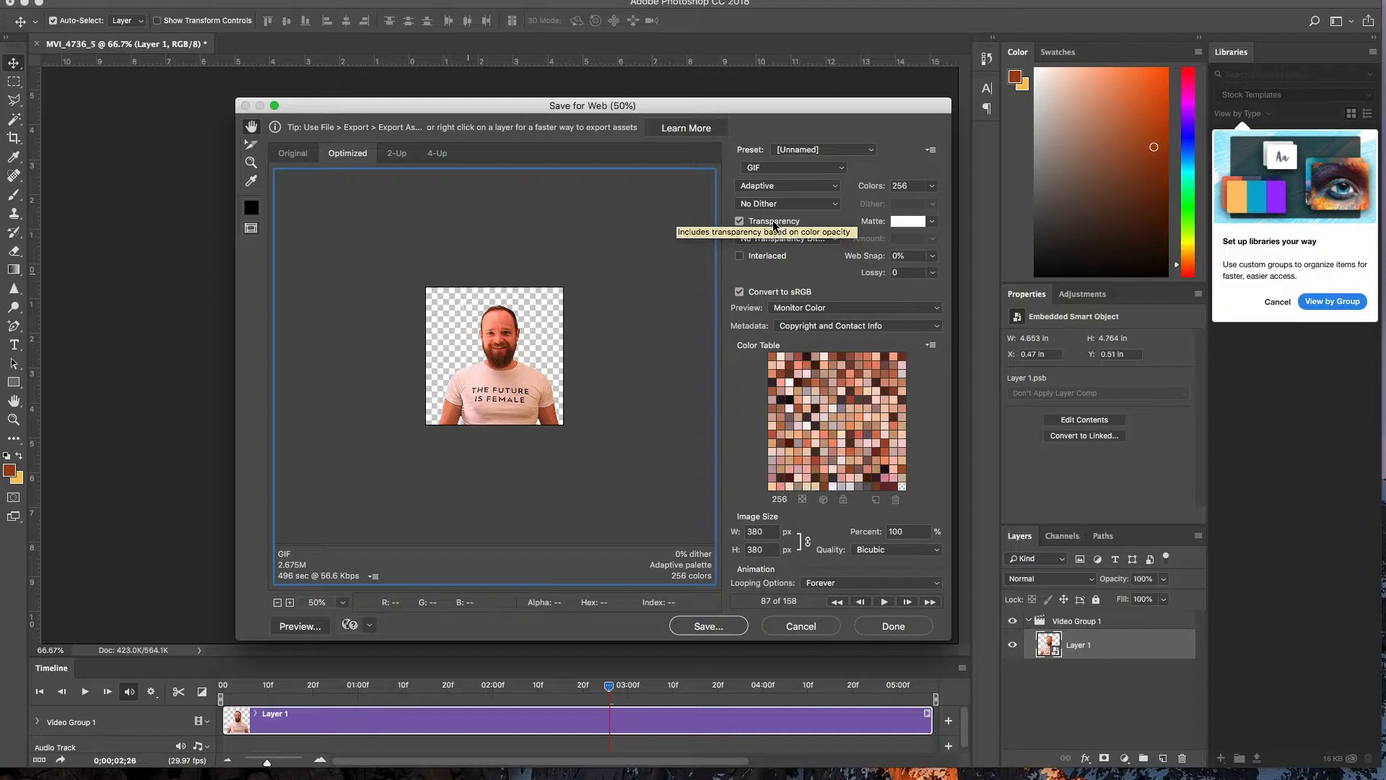
{"action": "mouse_move", "coordinate": [773, 477]}
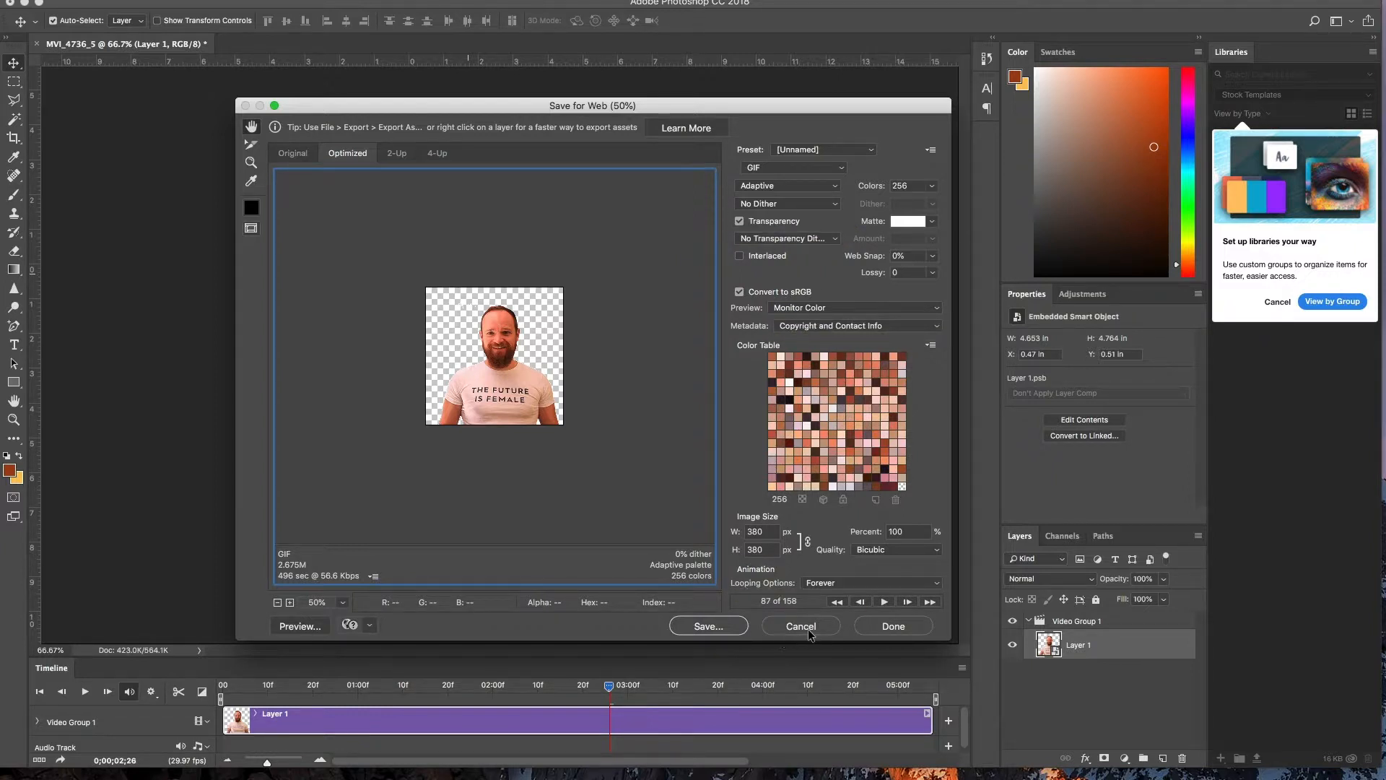
{"action": "left_click", "coordinate": [799, 626]}
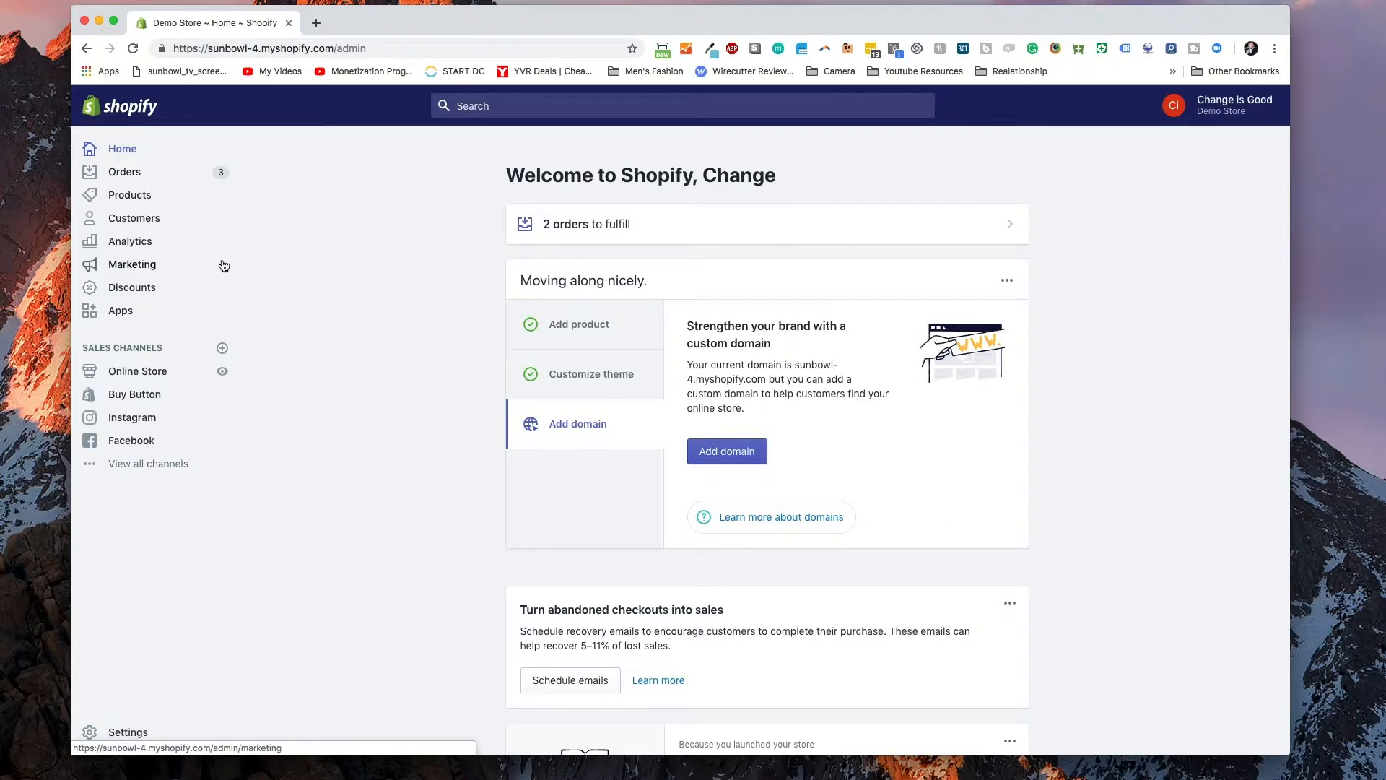
- Search the Shopify Products list for 'tshirt'
{"action": "left_click", "coordinate": [129, 195]}
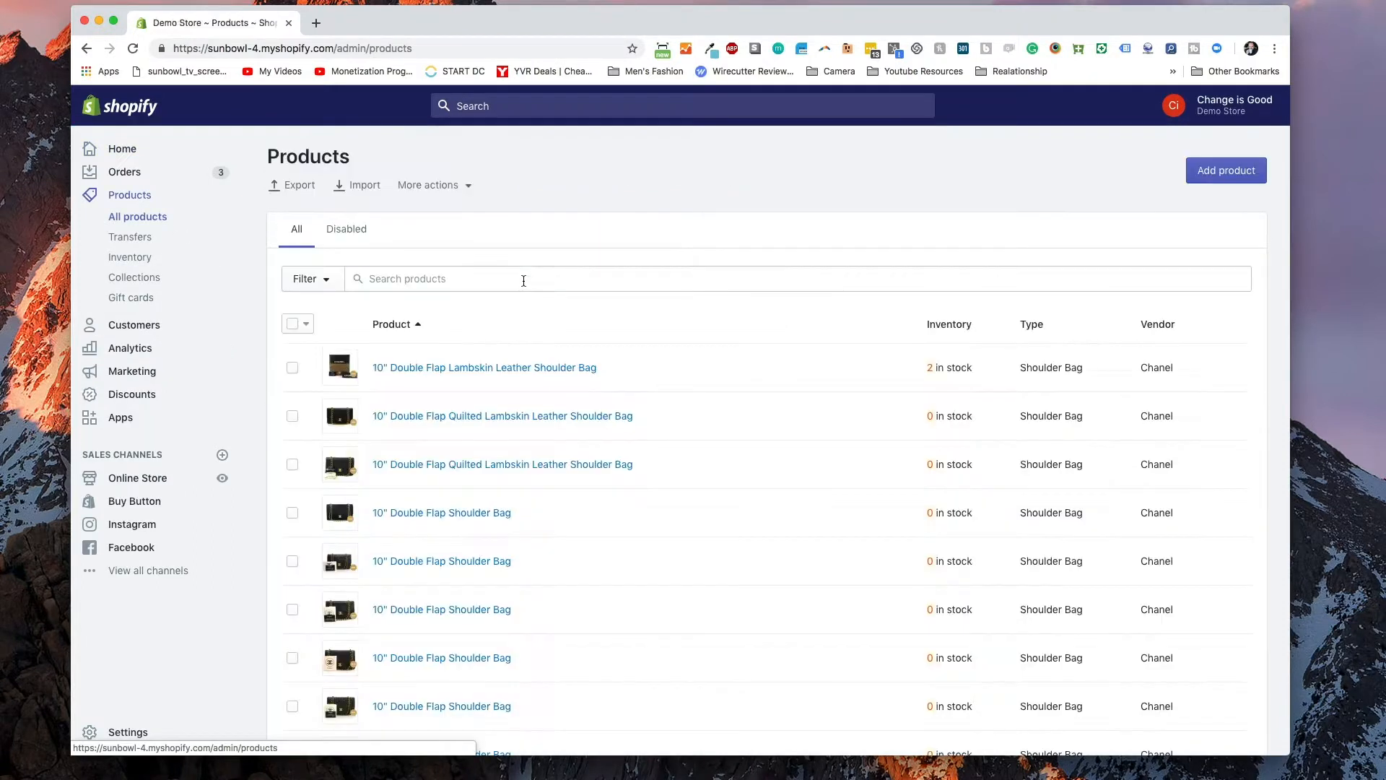
{"action": "type", "text": "tsh"}
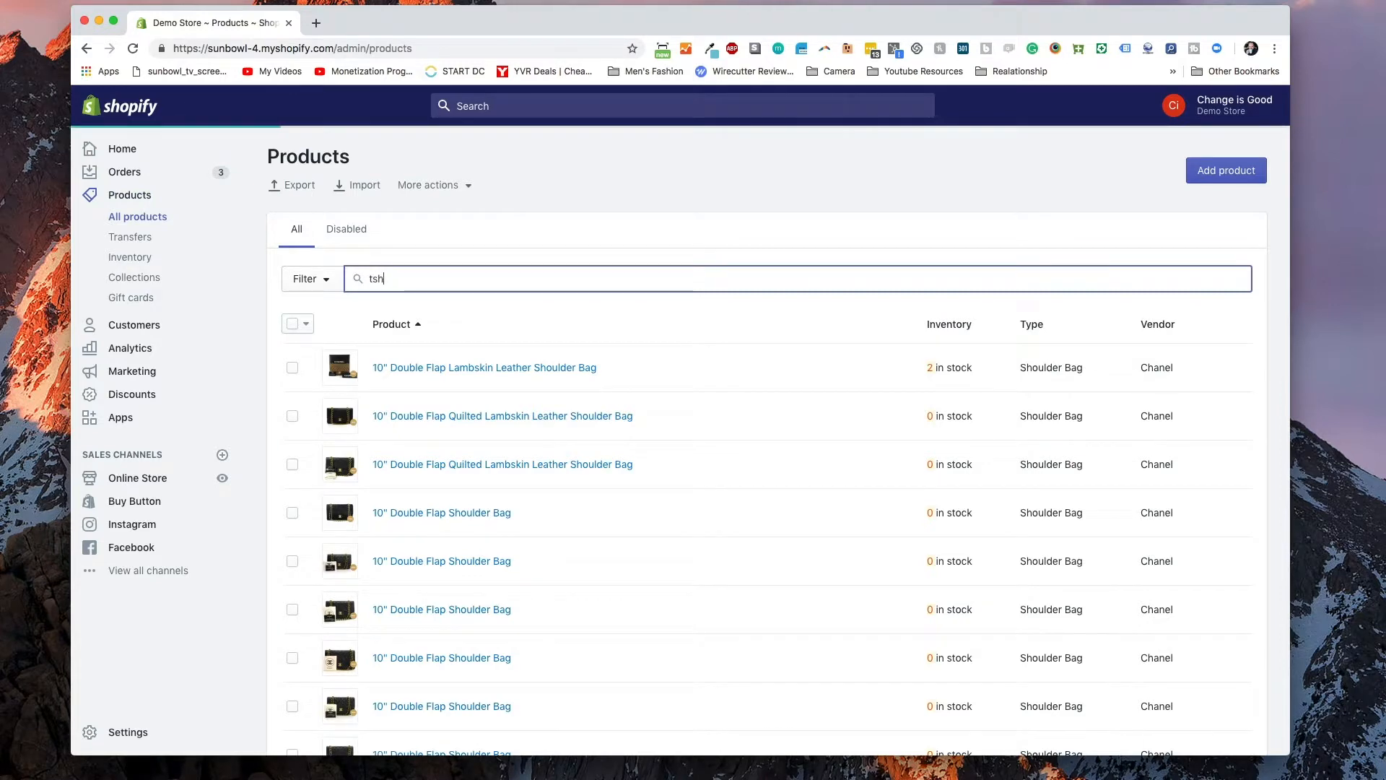
{"action": "type", "text": "irt"}
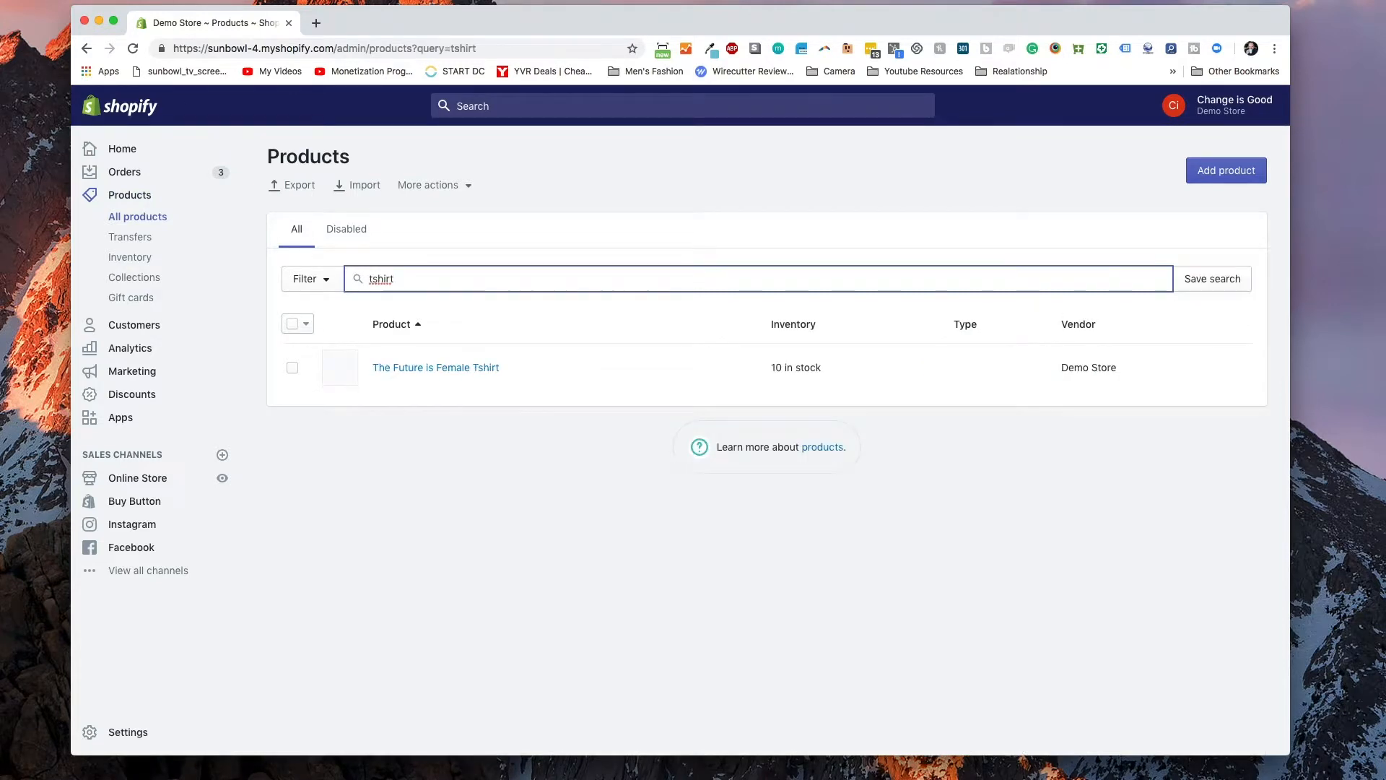
{"action": "mouse_move", "coordinate": [350, 370]}
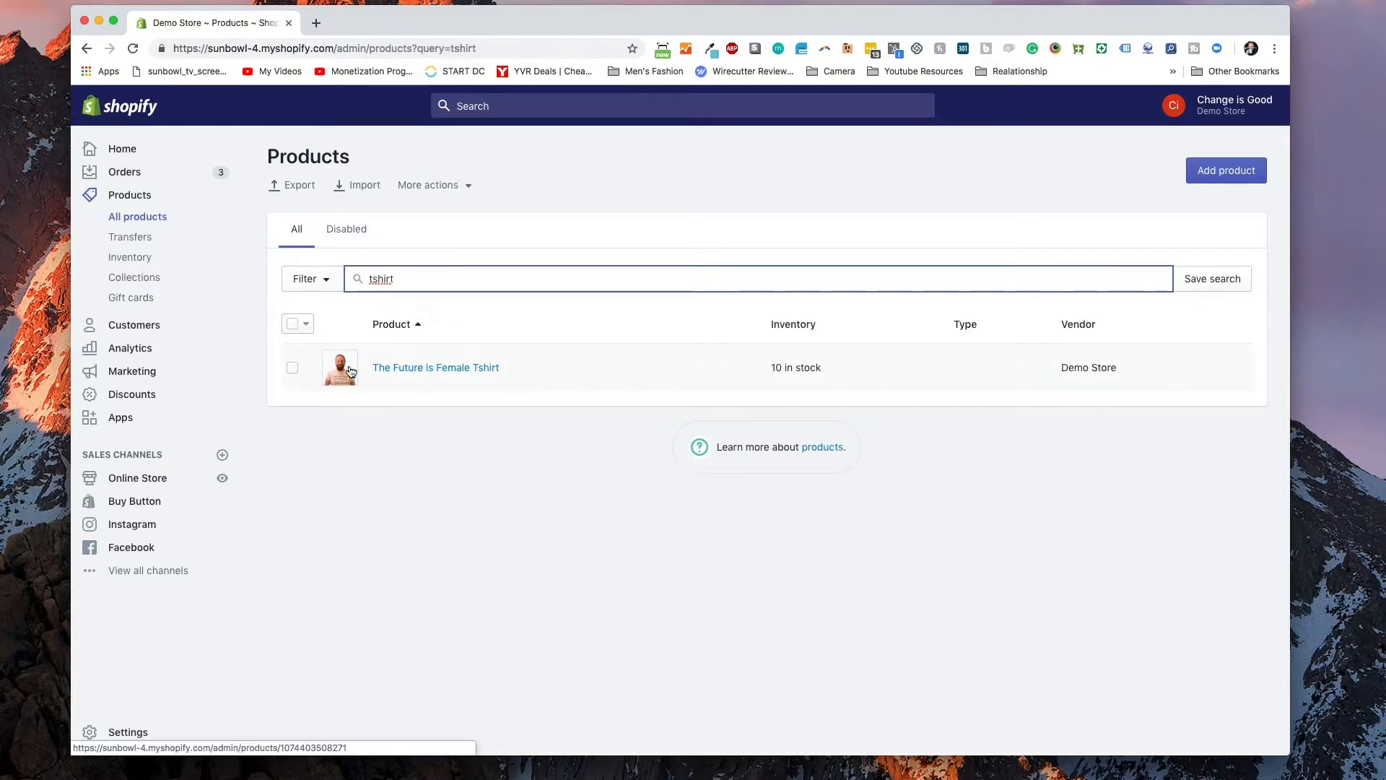
- Open The Future is Female Tshirt, review its images, and view it on the storefront
{"action": "left_click", "coordinate": [435, 367]}
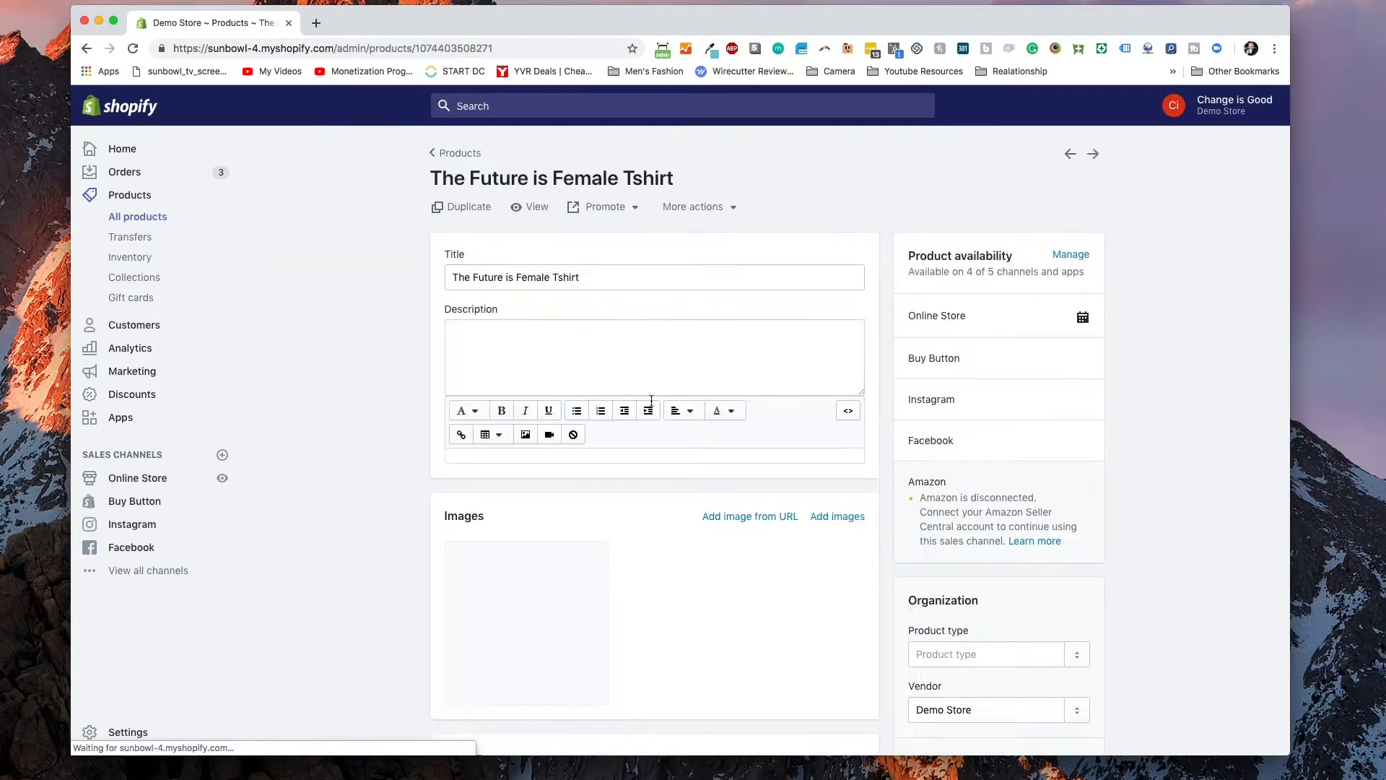
{"action": "scroll", "scroll_direction": "down", "scroll_amount": 3}
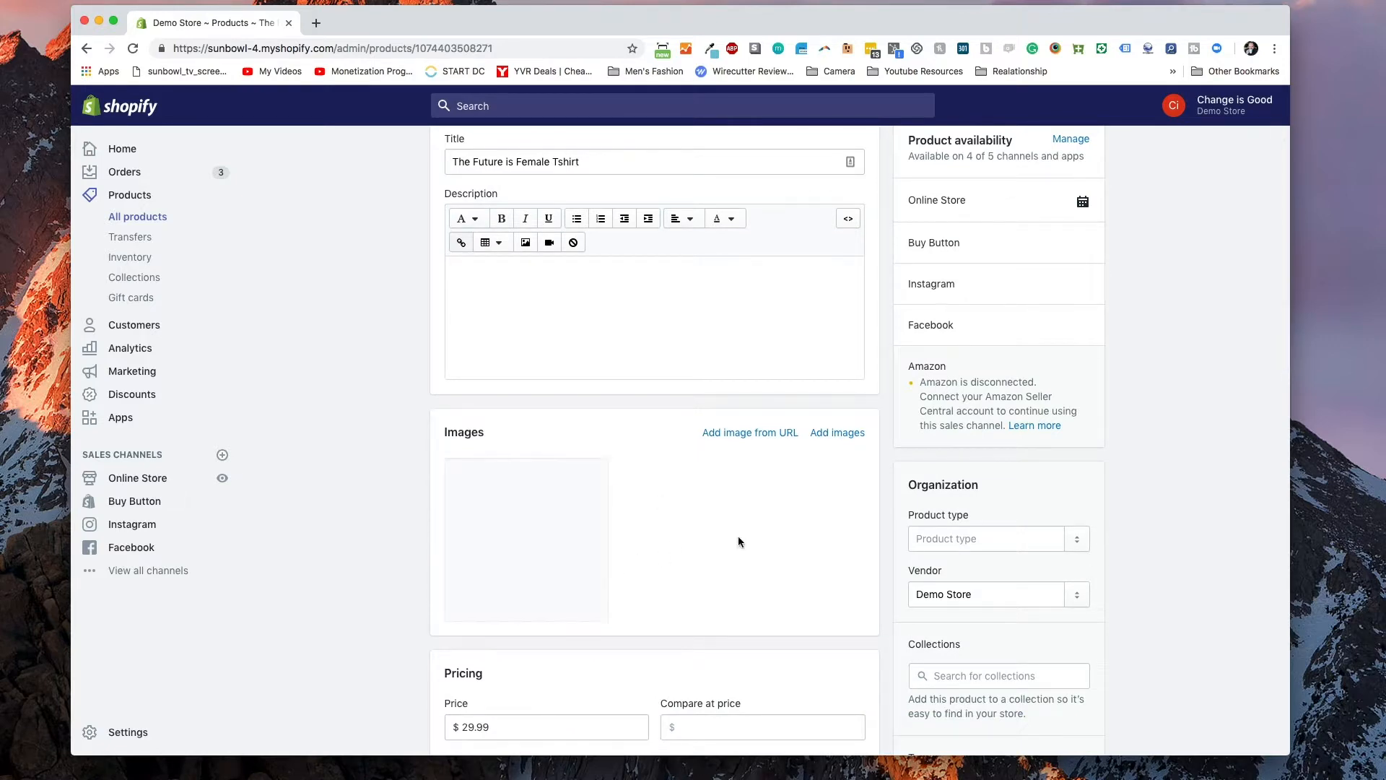
{"action": "scroll", "scroll_direction": "up", "scroll_amount": 3}
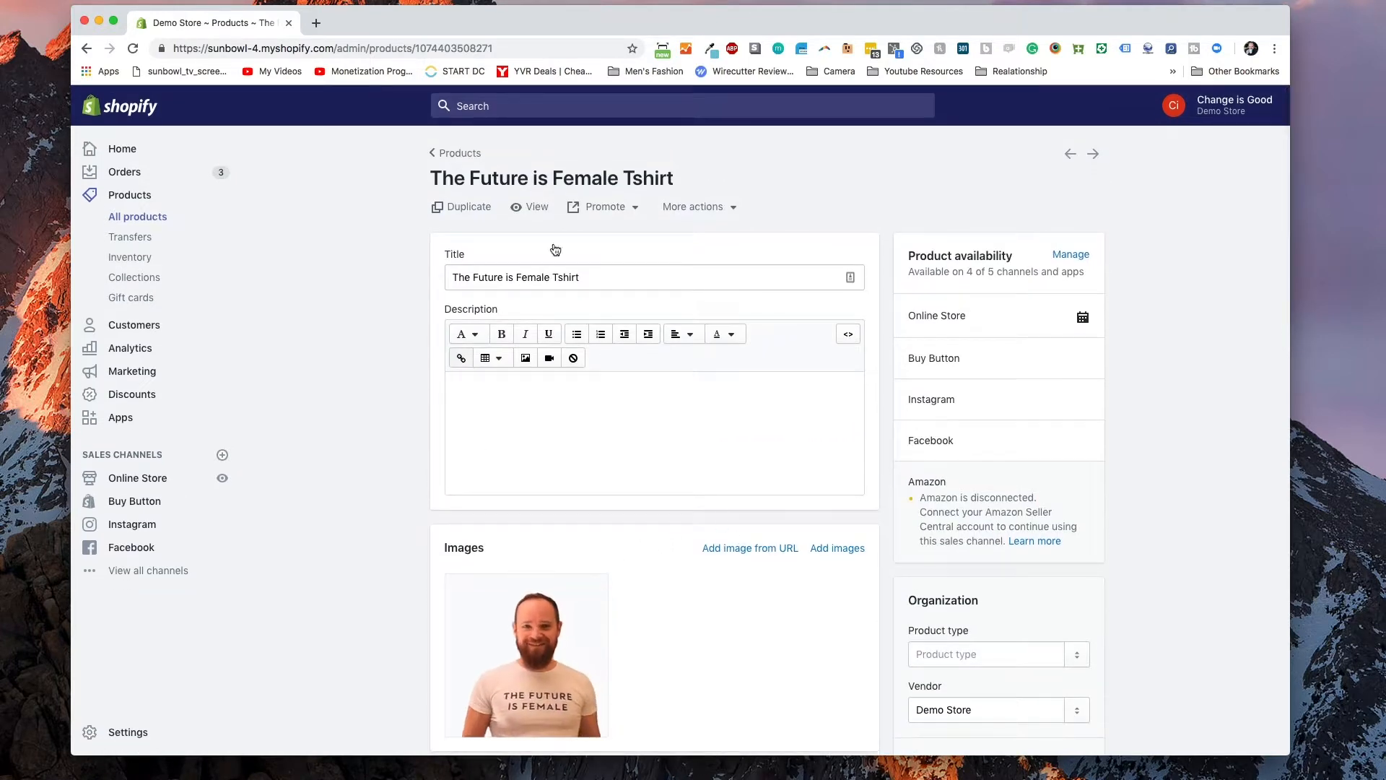
{"action": "left_click", "coordinate": [528, 206]}
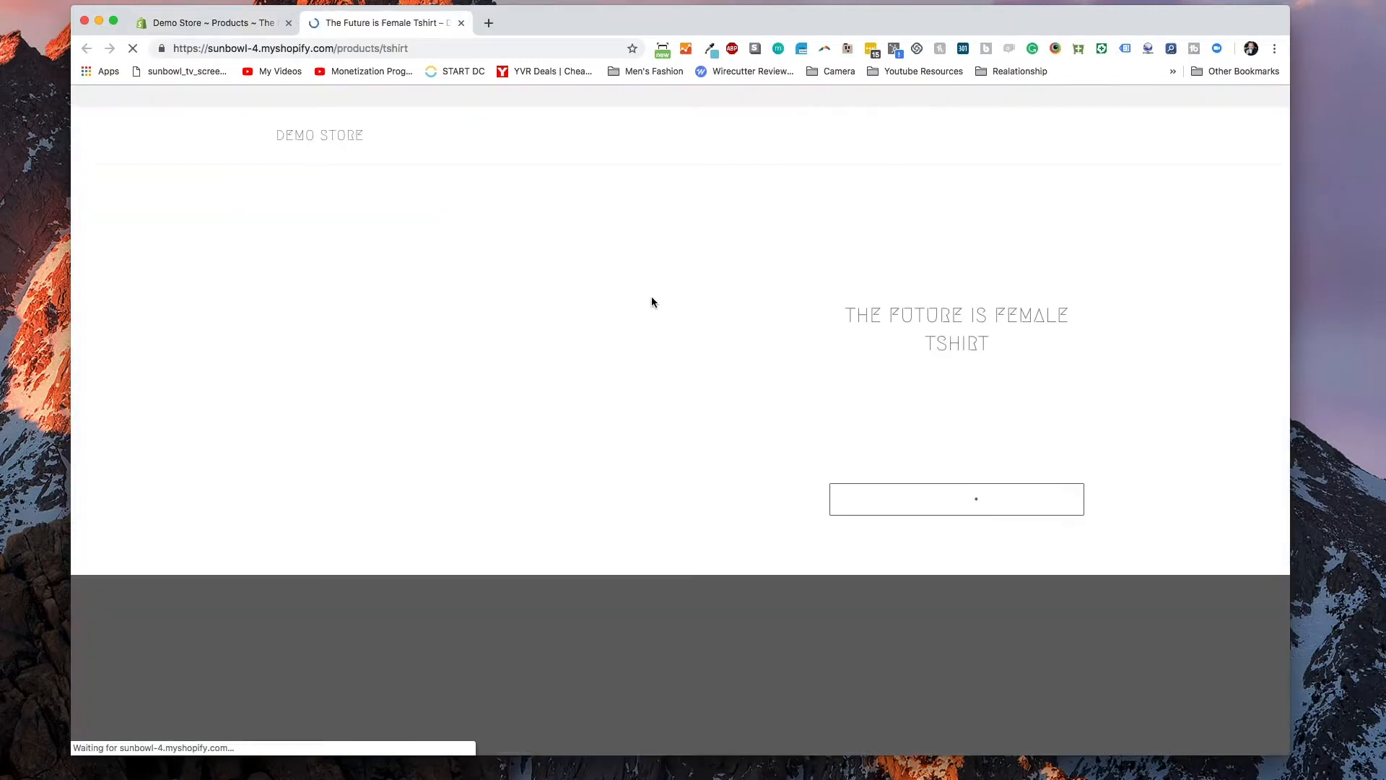